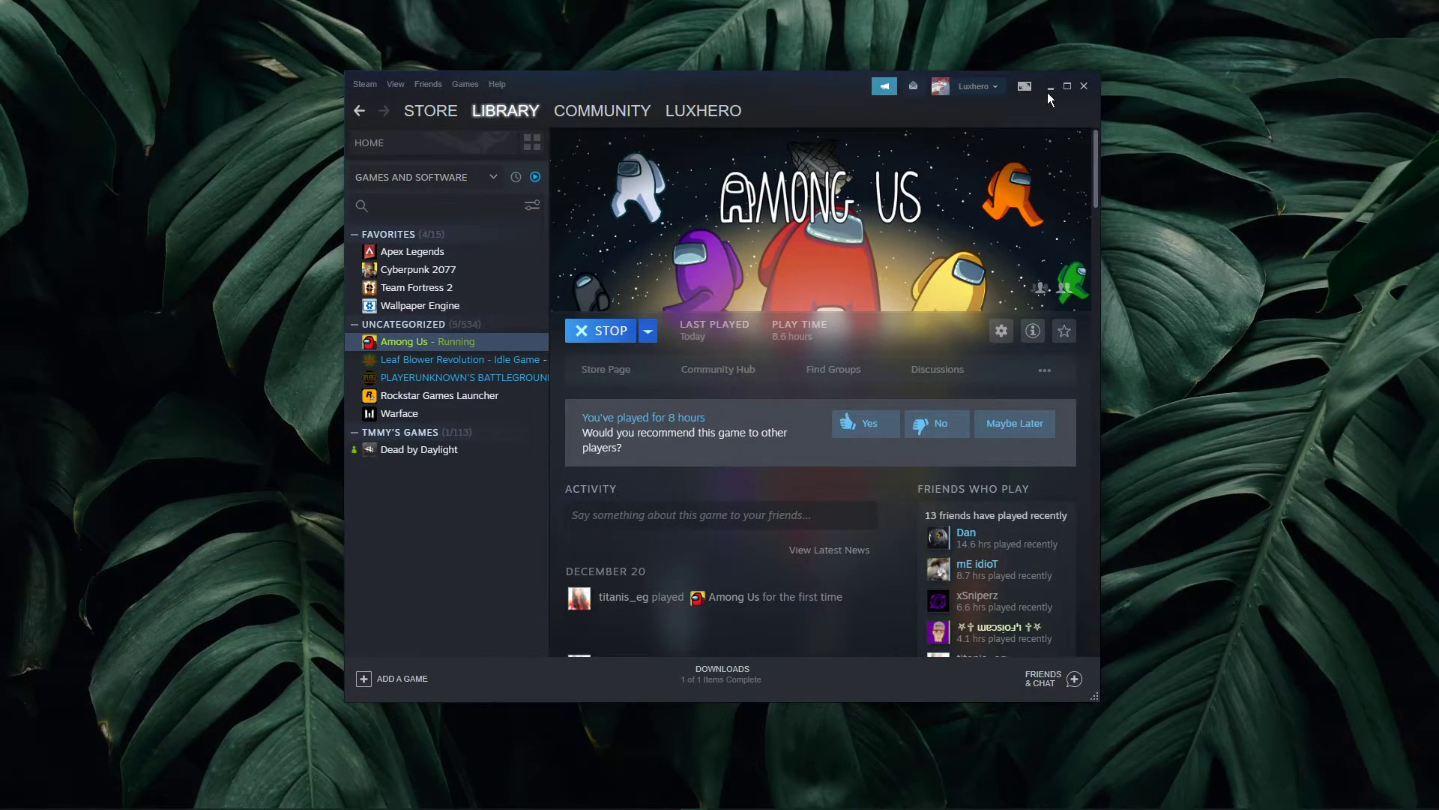
# Minimize the Steam library window while Among Us keeps running.
pyautogui.click(1050, 85)
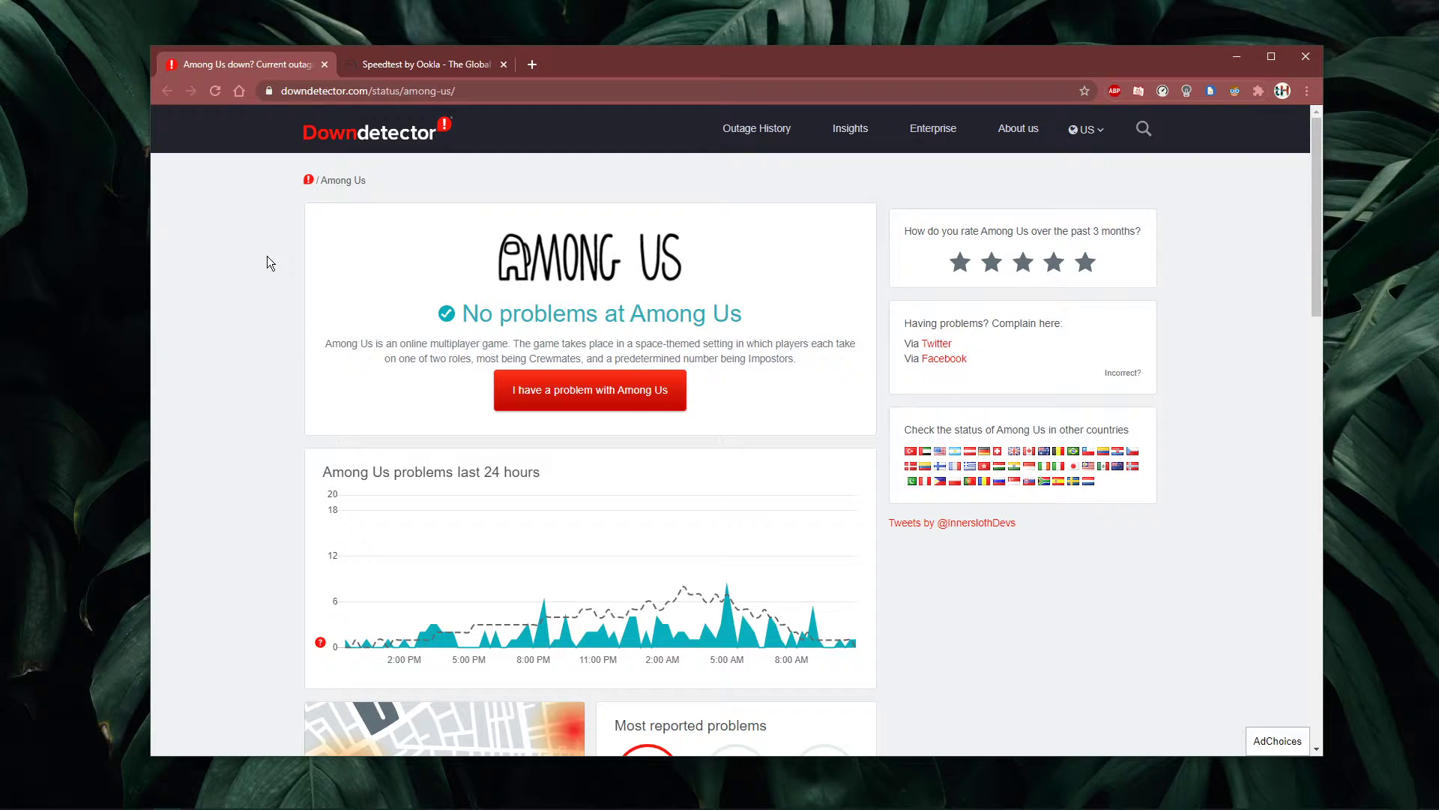
# Review the Among Us outage reports and bring up its live outage map.
pyautogui.scroll(-3)
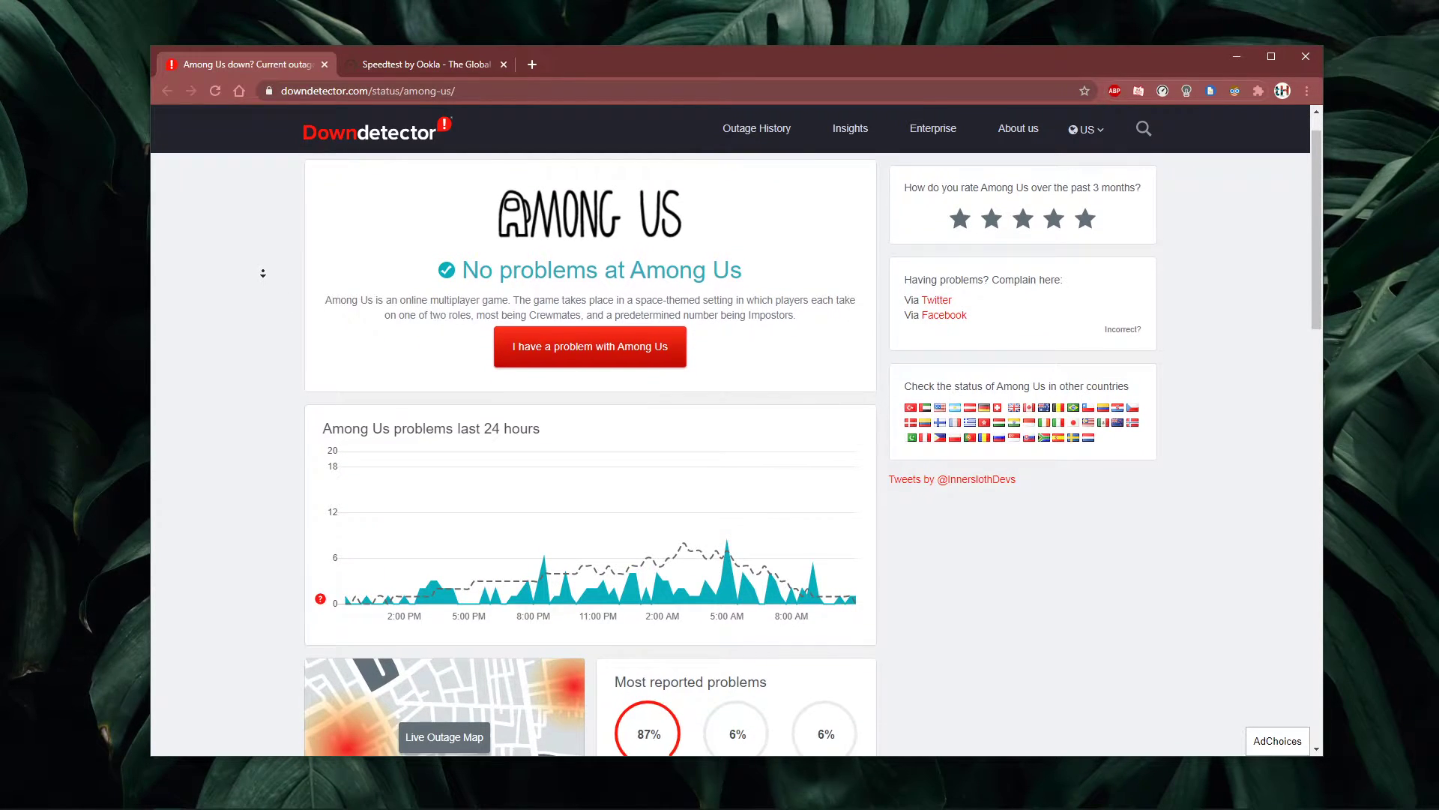
pyautogui.scroll(-3)
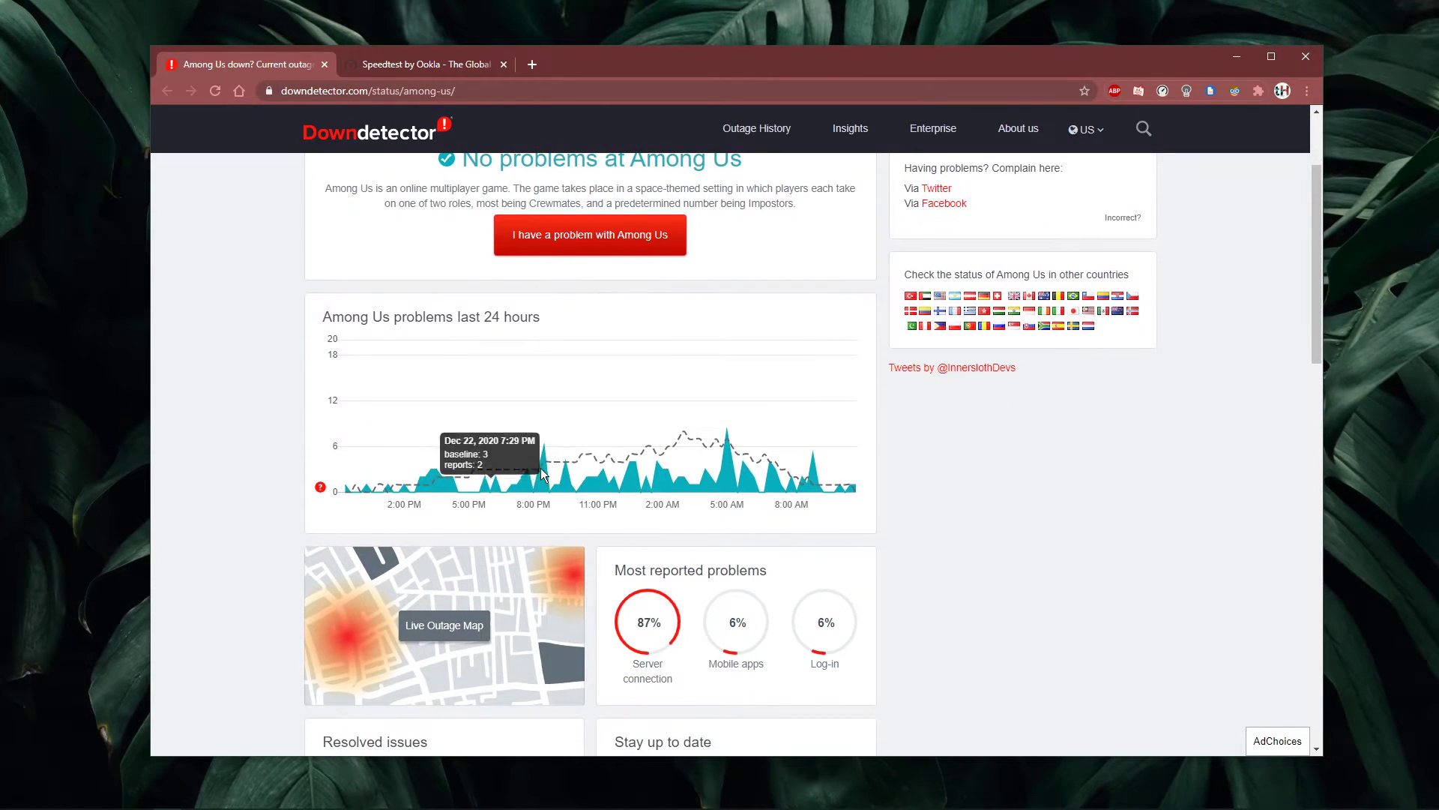
pyautogui.moveTo(462, 631)
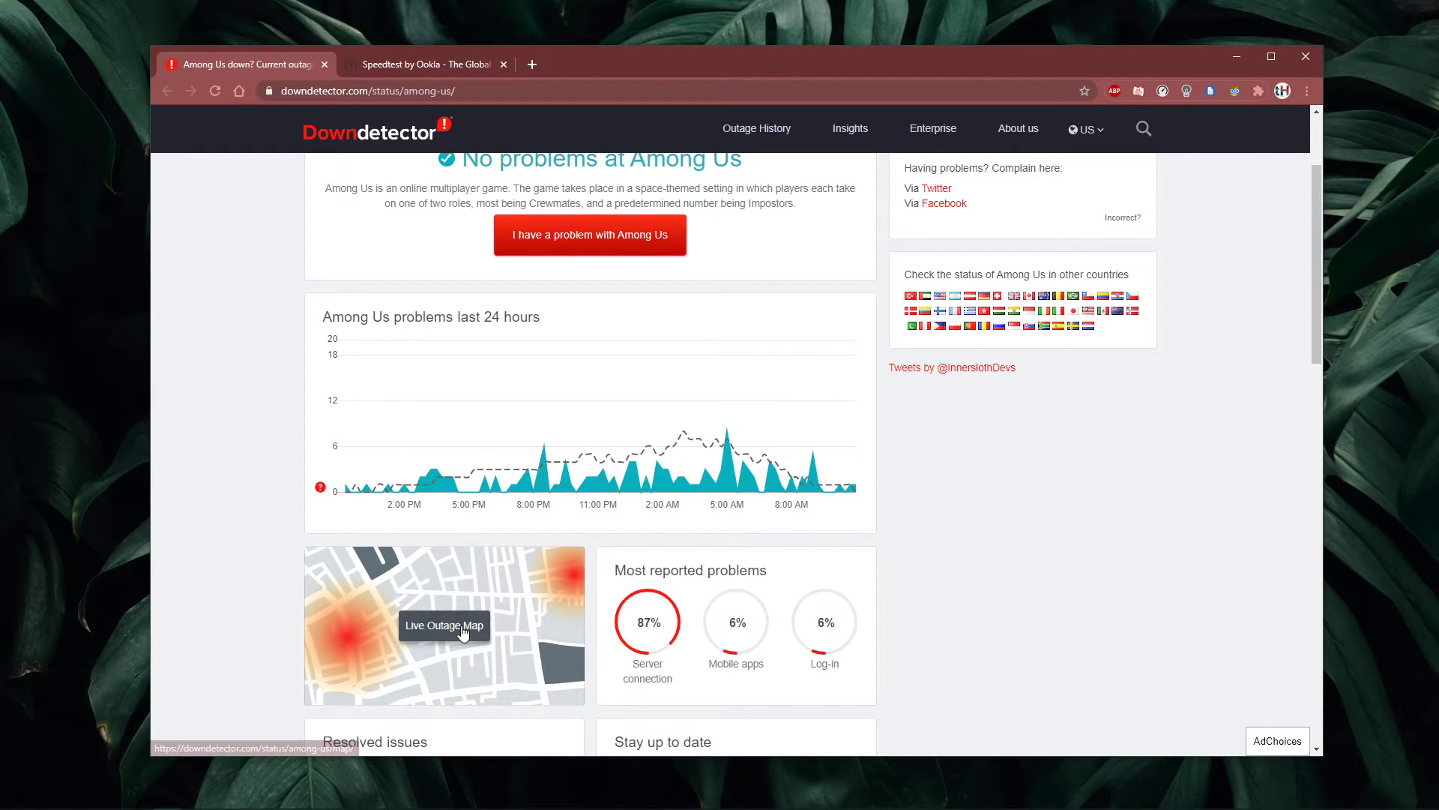
pyautogui.click(443, 625)
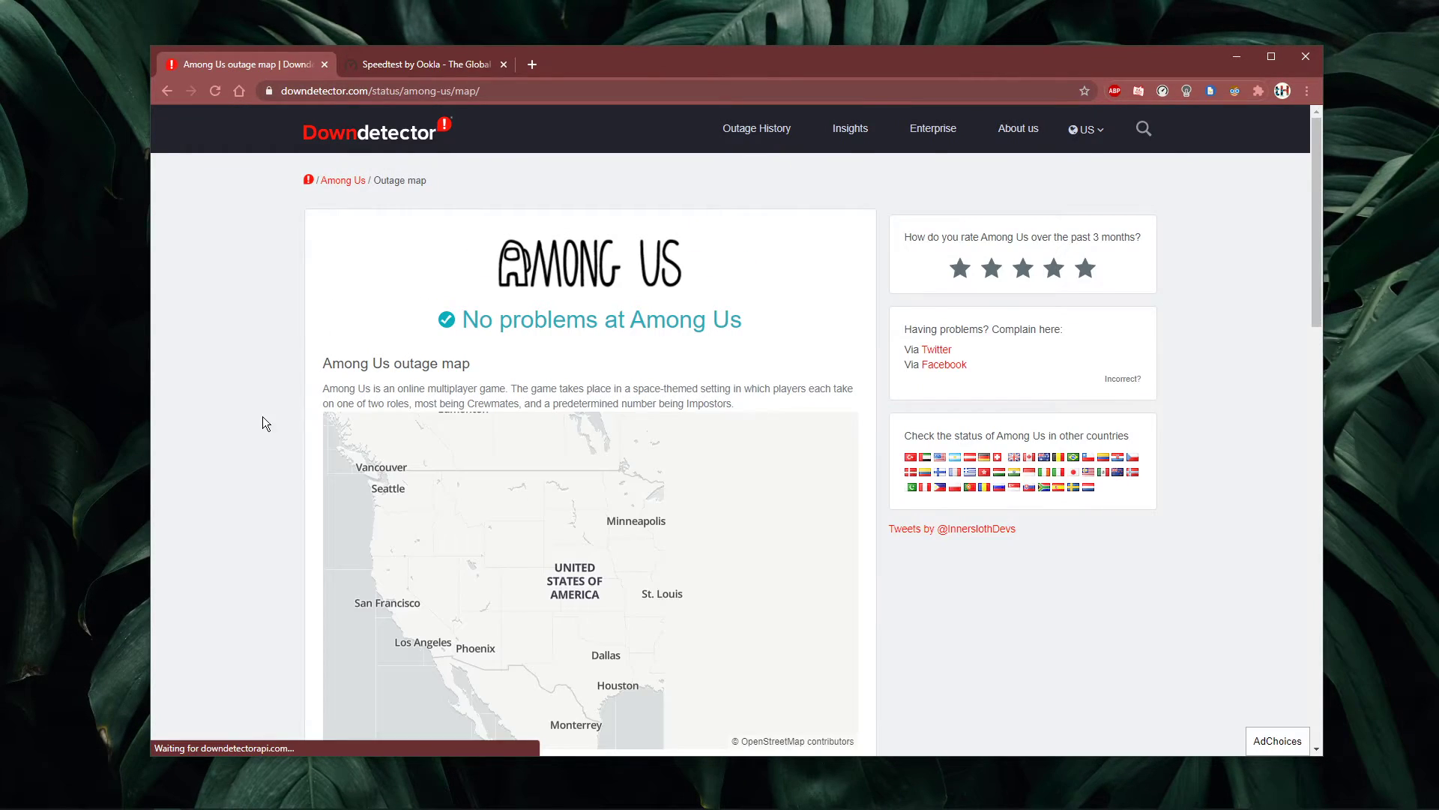
pyautogui.scroll(-3)
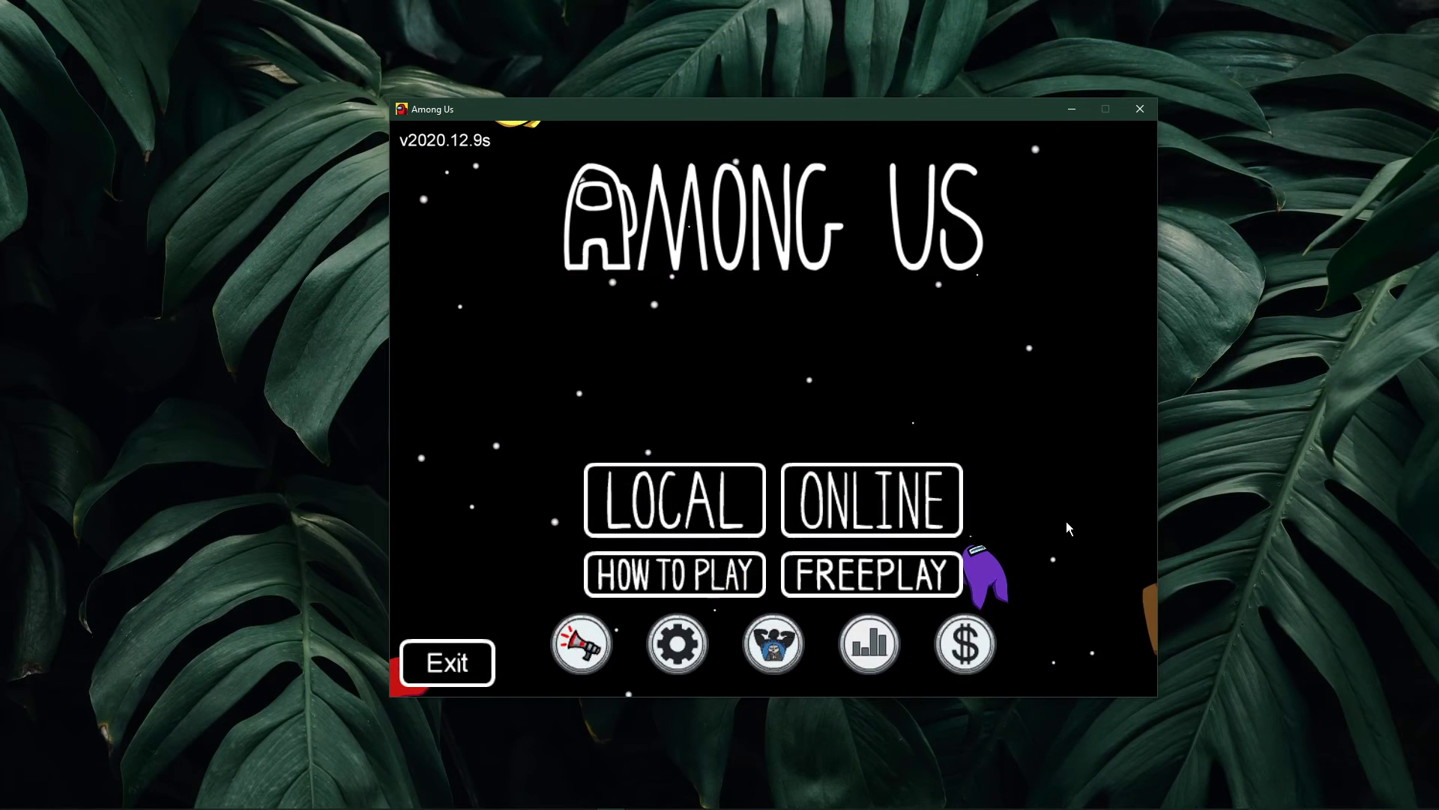
pyautogui.moveTo(869, 501)
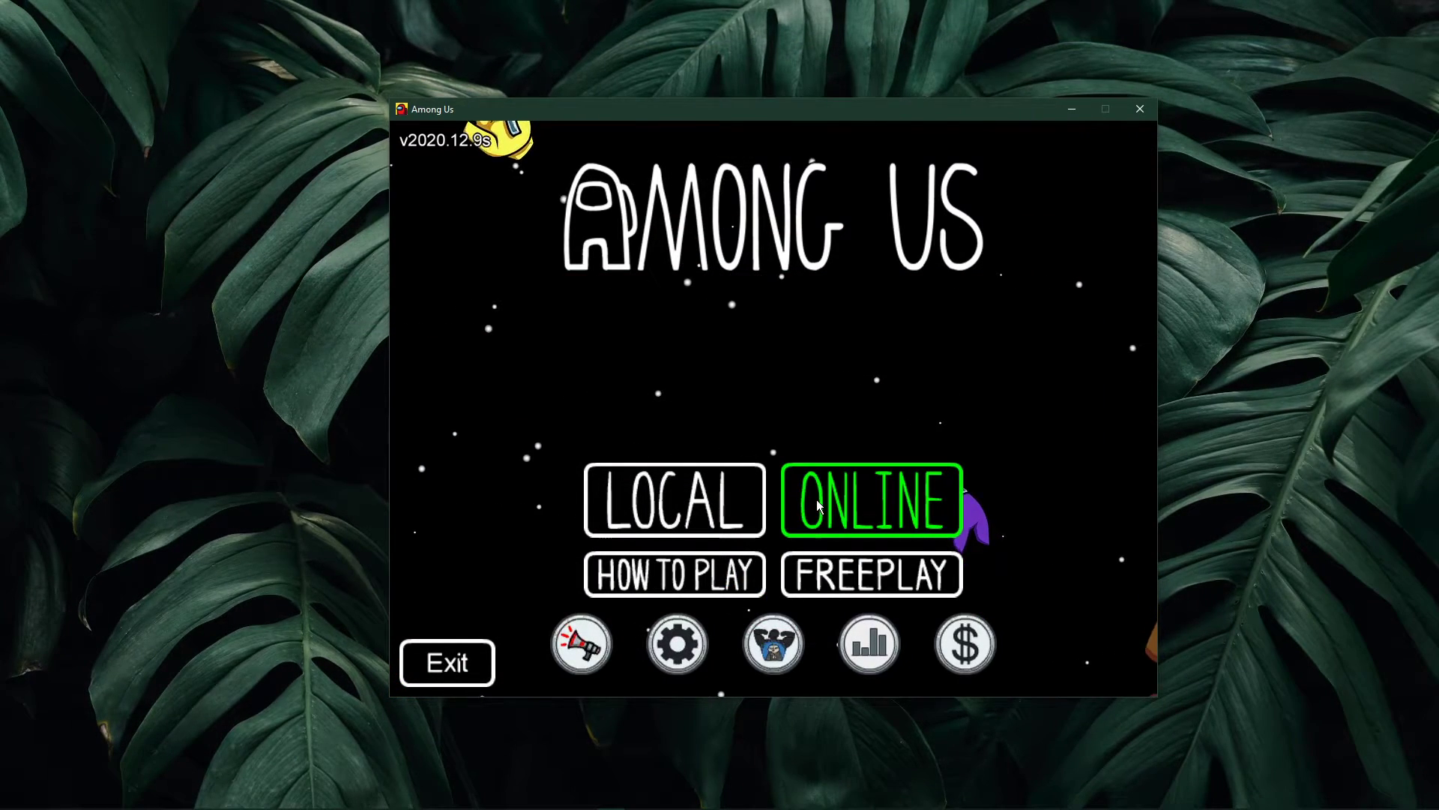
# Enter online play and choose the Europe server region.
pyautogui.click(869, 500)
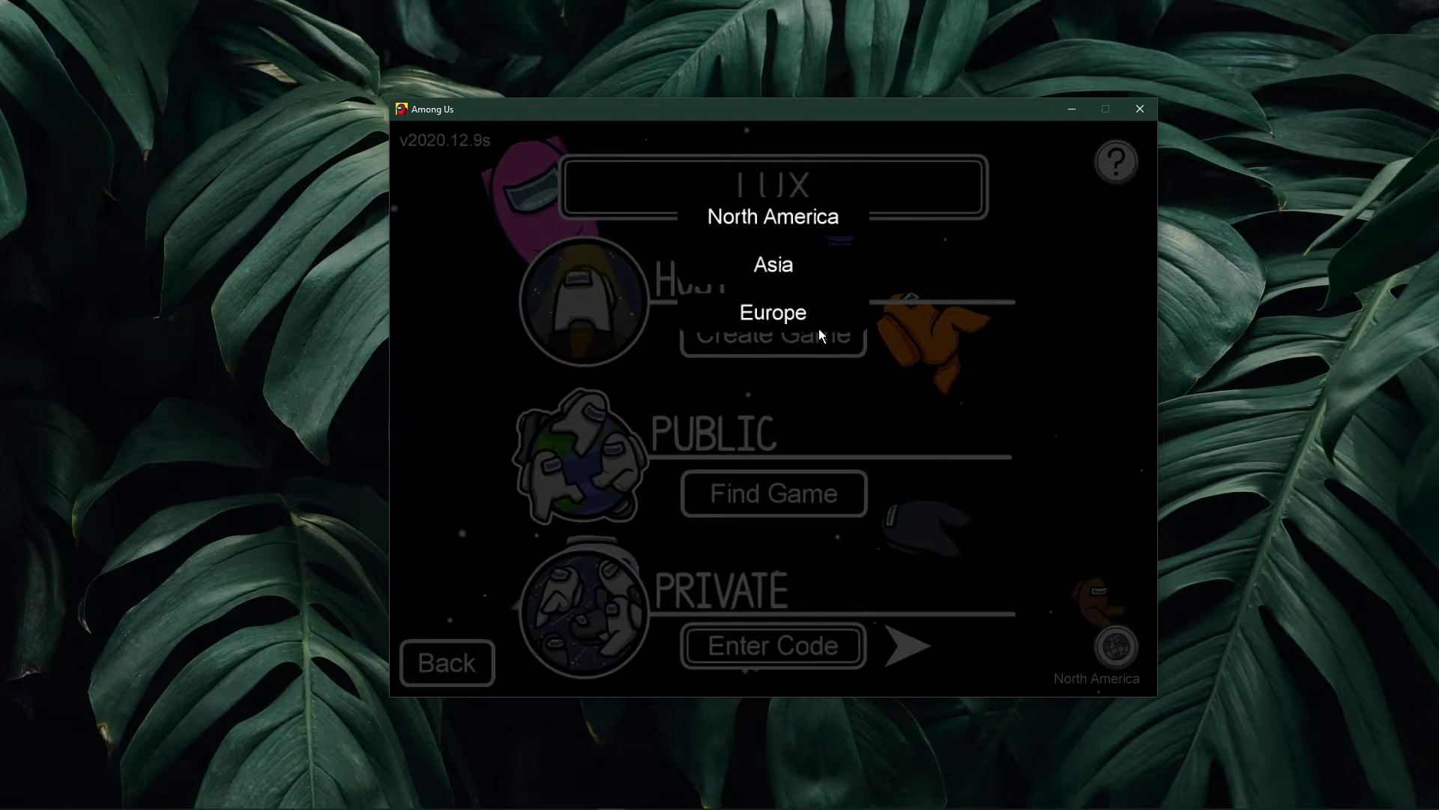
pyautogui.click(772, 311)
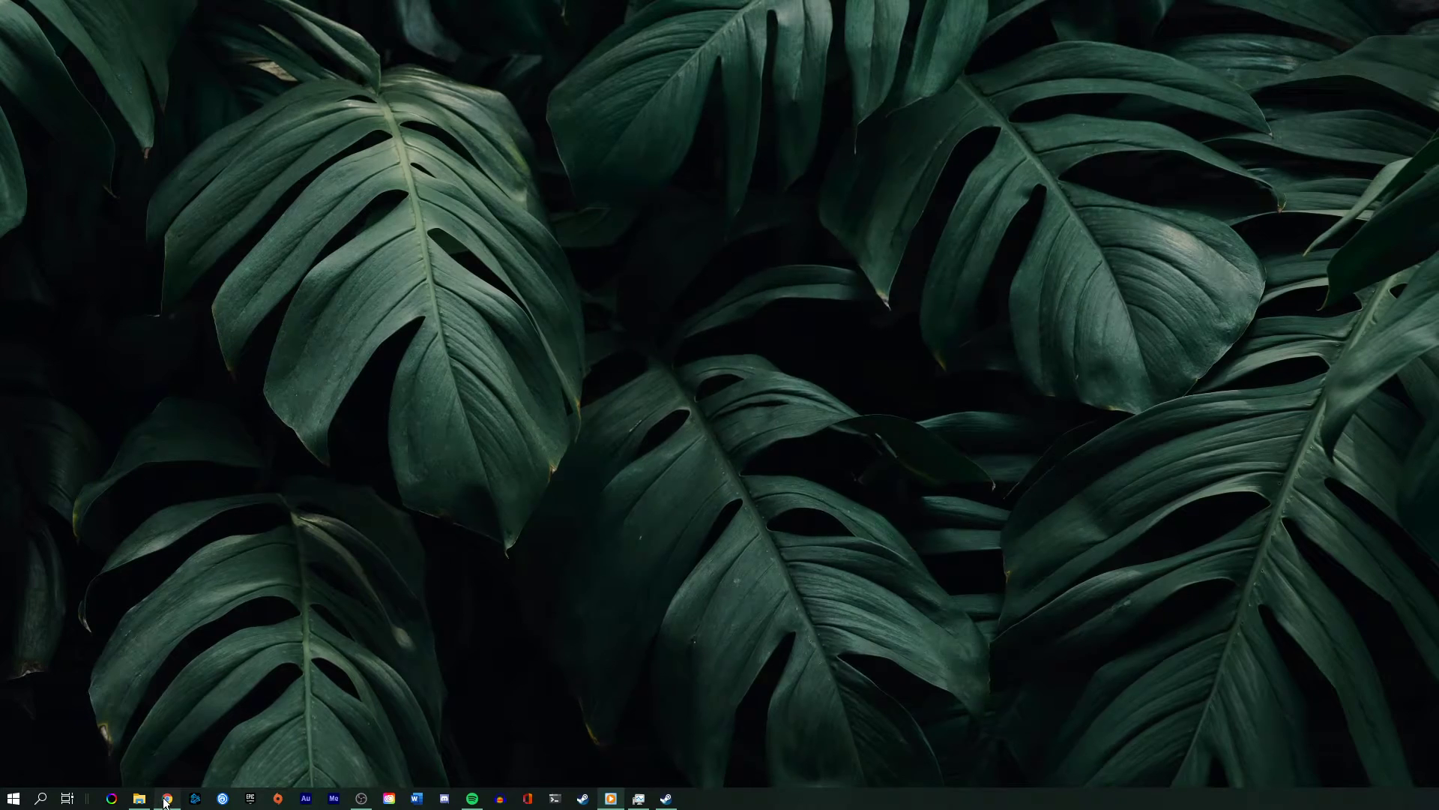
# Restore the browser from the taskbar and switch to the Speedtest by Ookla page.
pyautogui.click(166, 798)
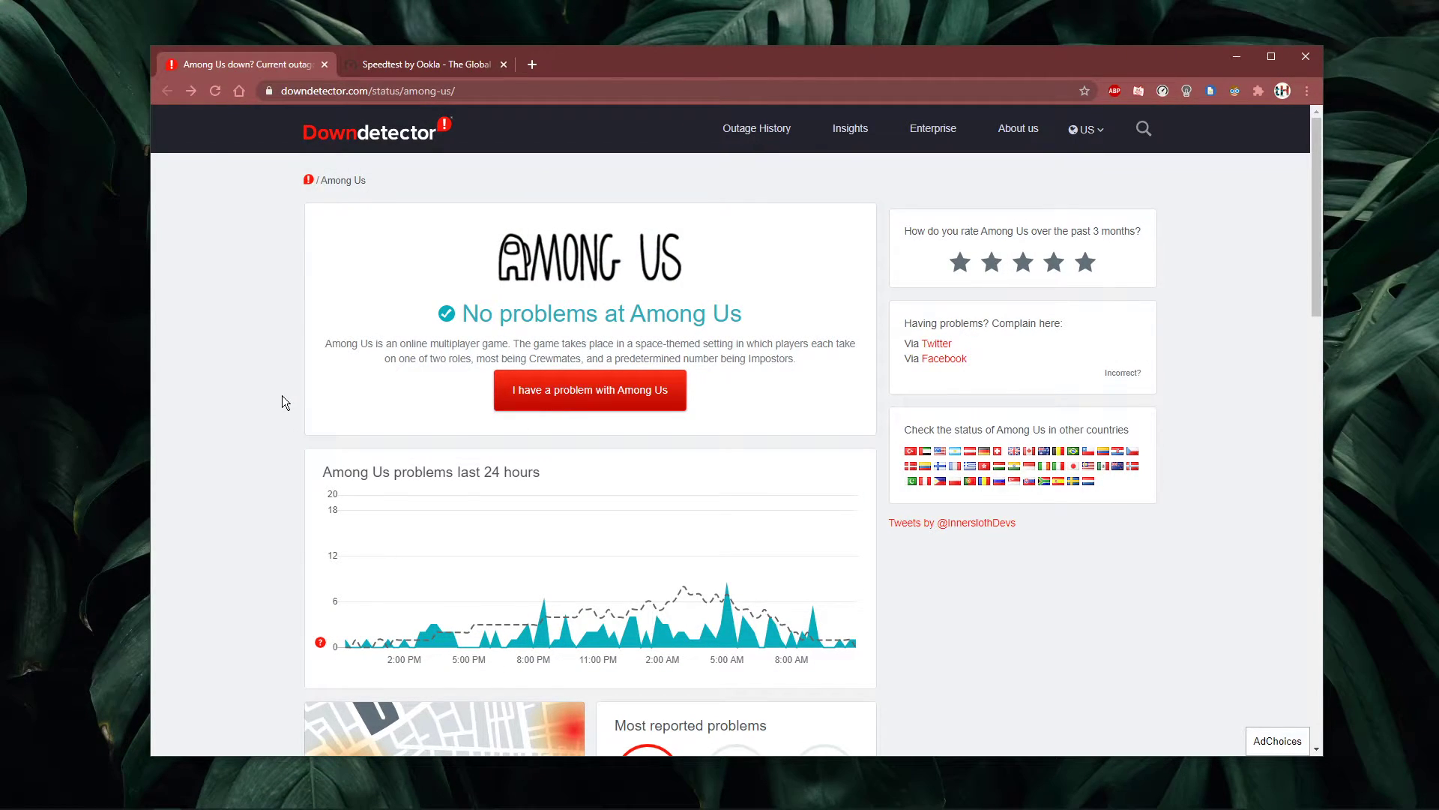
pyautogui.moveTo(367, 112)
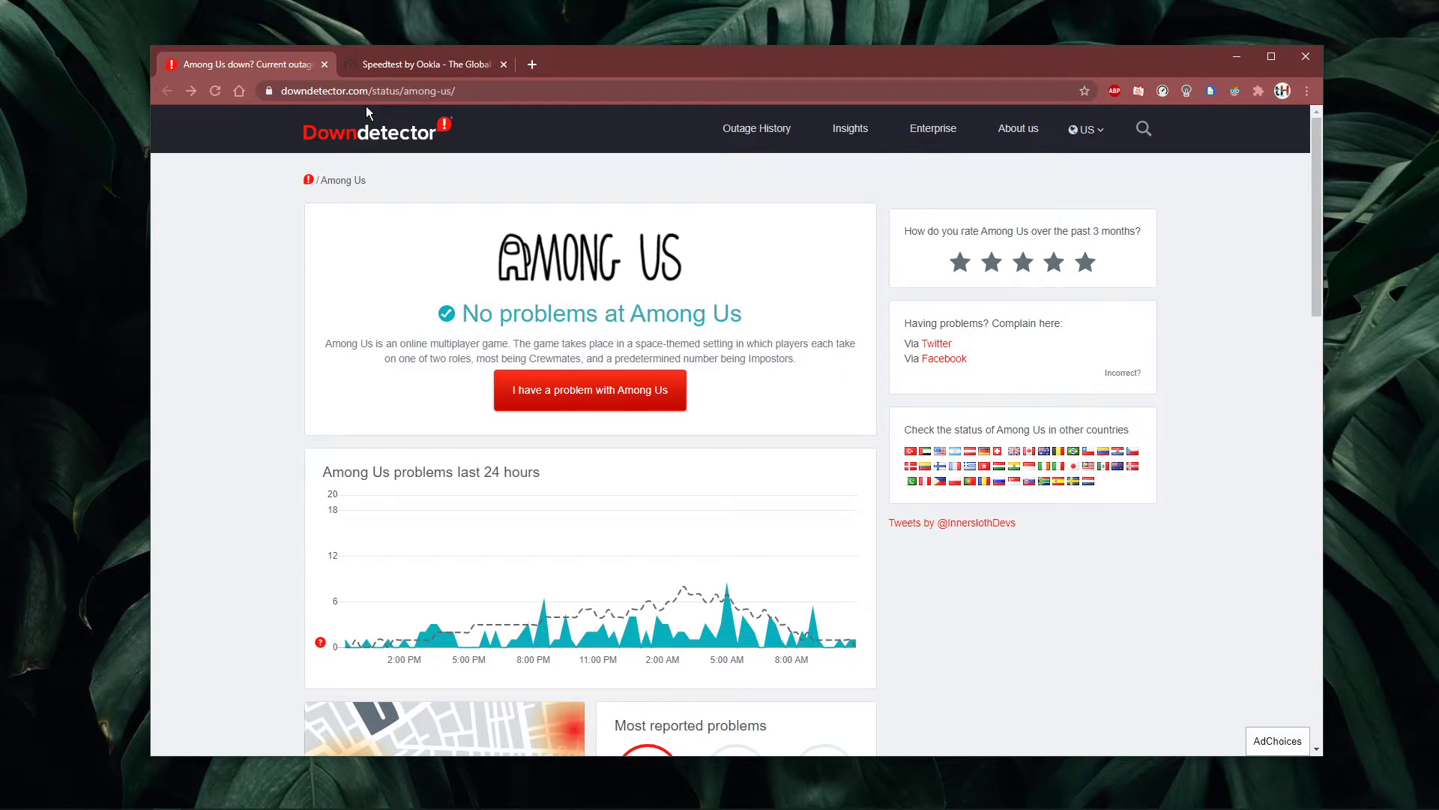
pyautogui.click(423, 64)
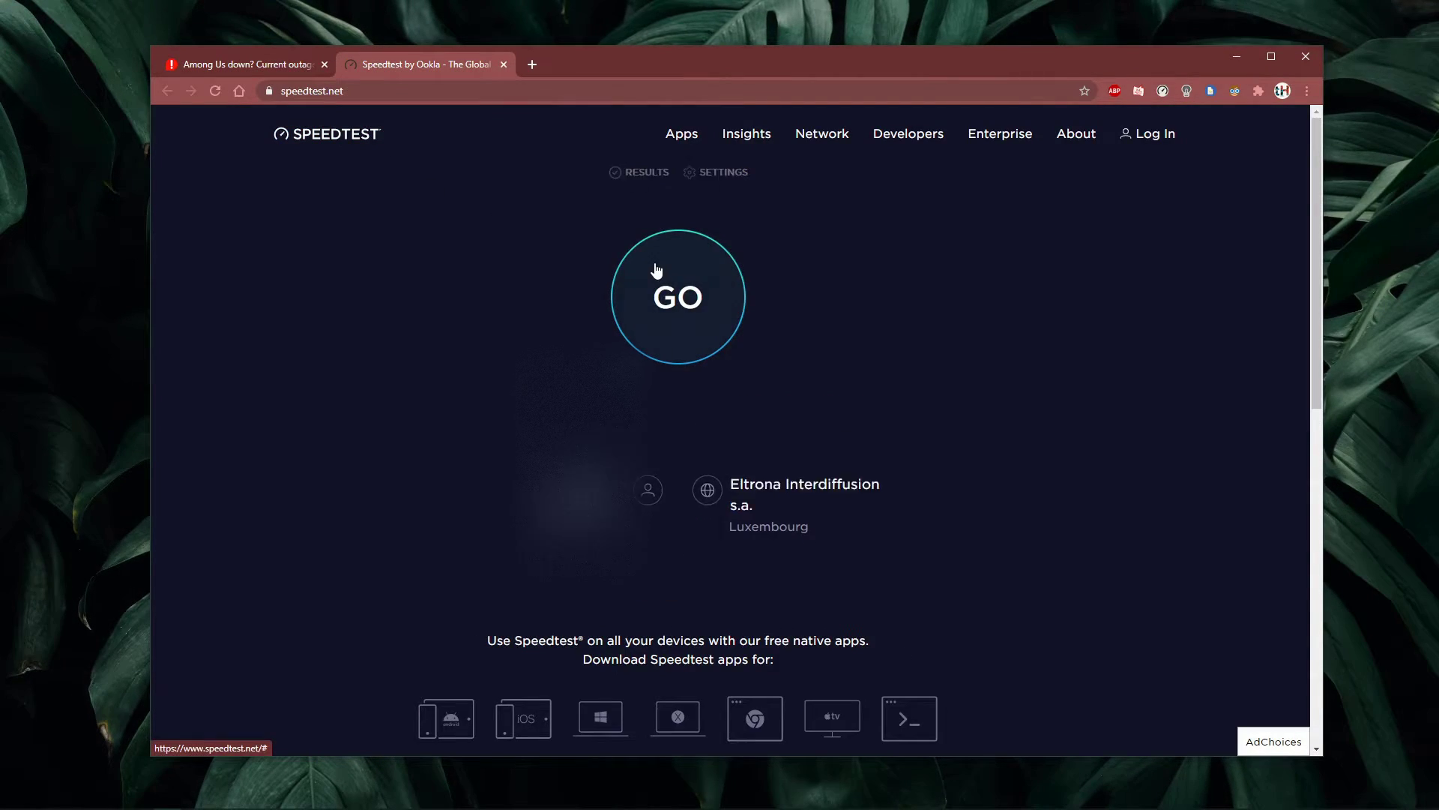
# Run the speed test (9 ms ping, 59.59/19.43 Mbps), then search Windows for cmd.
pyautogui.click(678, 295)
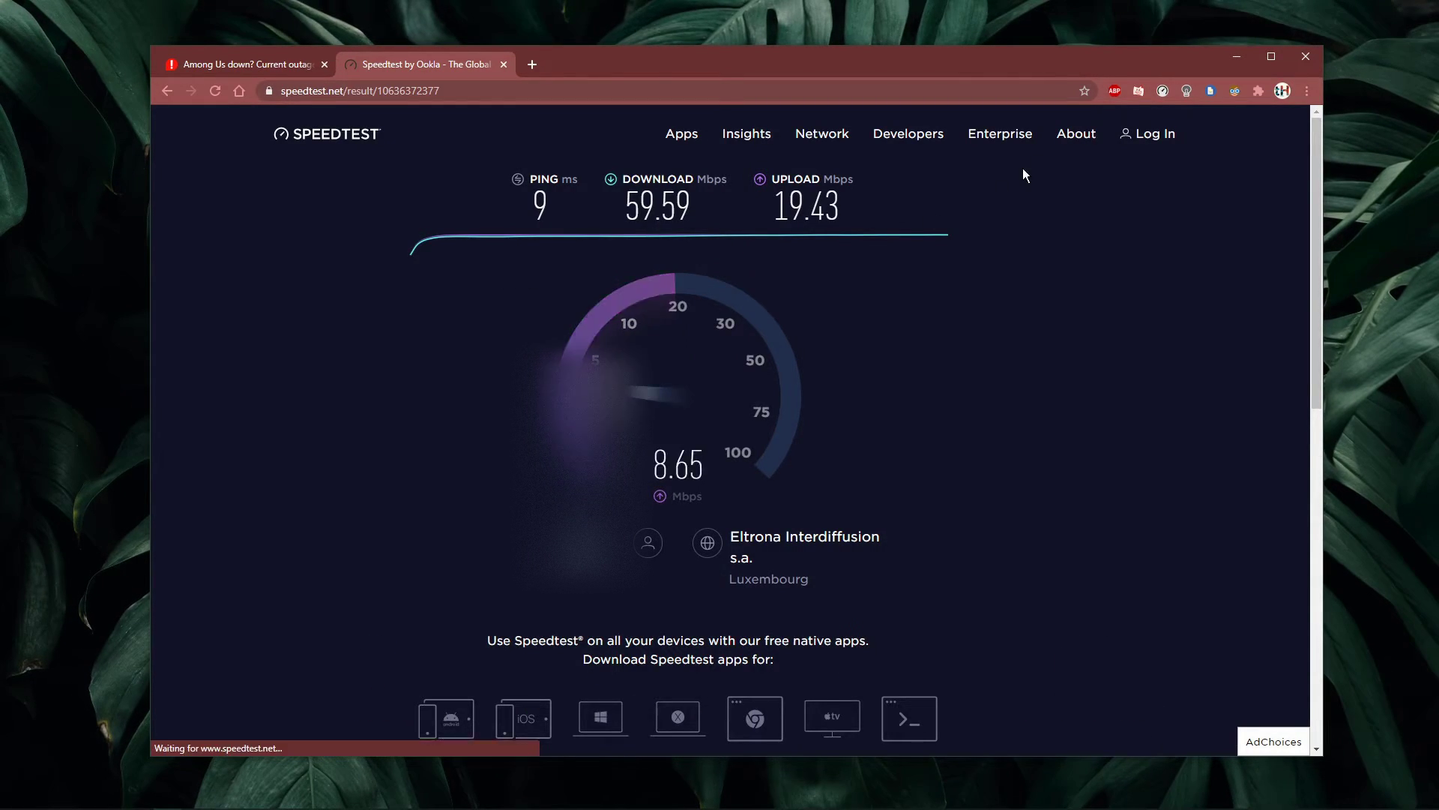
pyautogui.write('cmd')
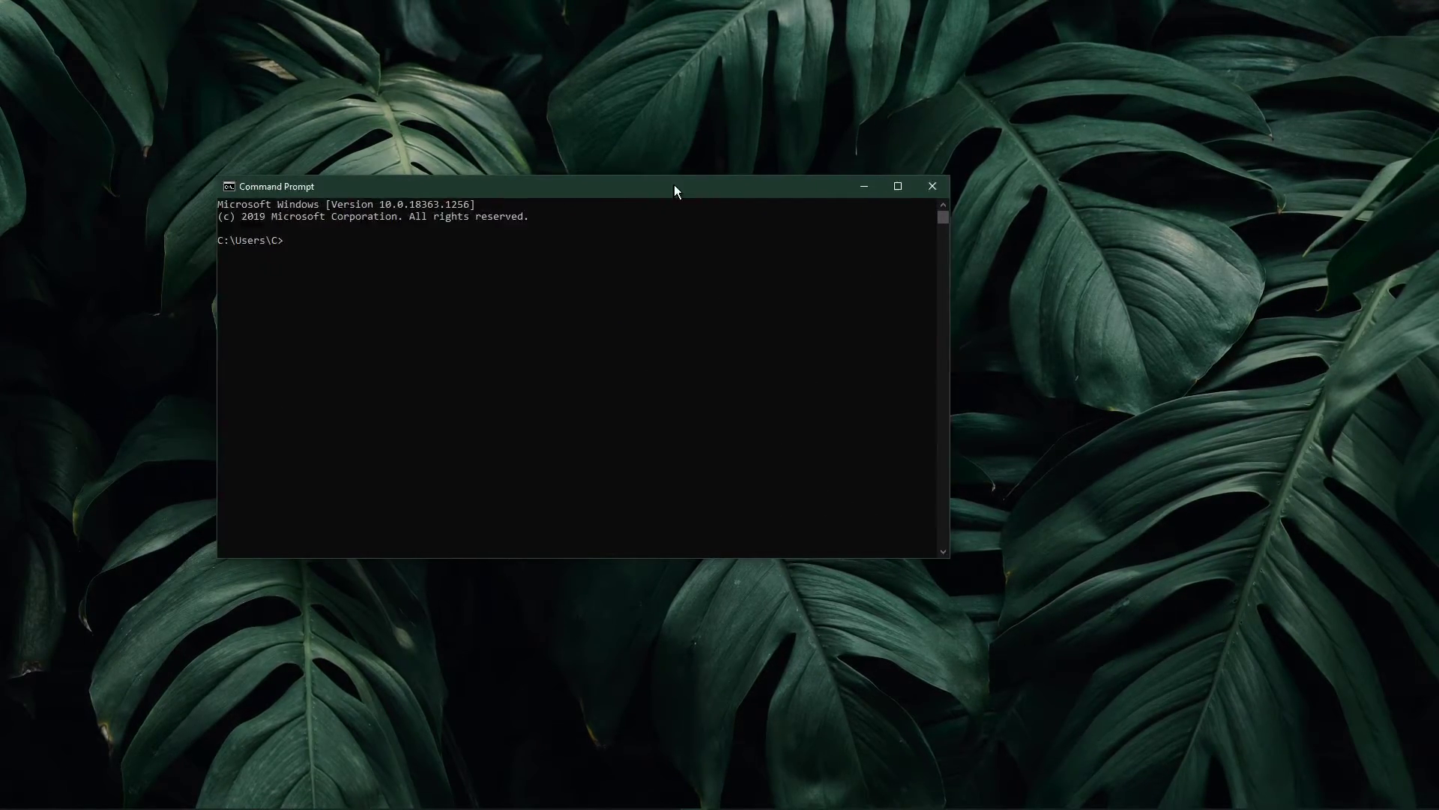
# Ping google.com and flush the DNS cache with ipconfig /flushdns.
pyautogui.write('ping')
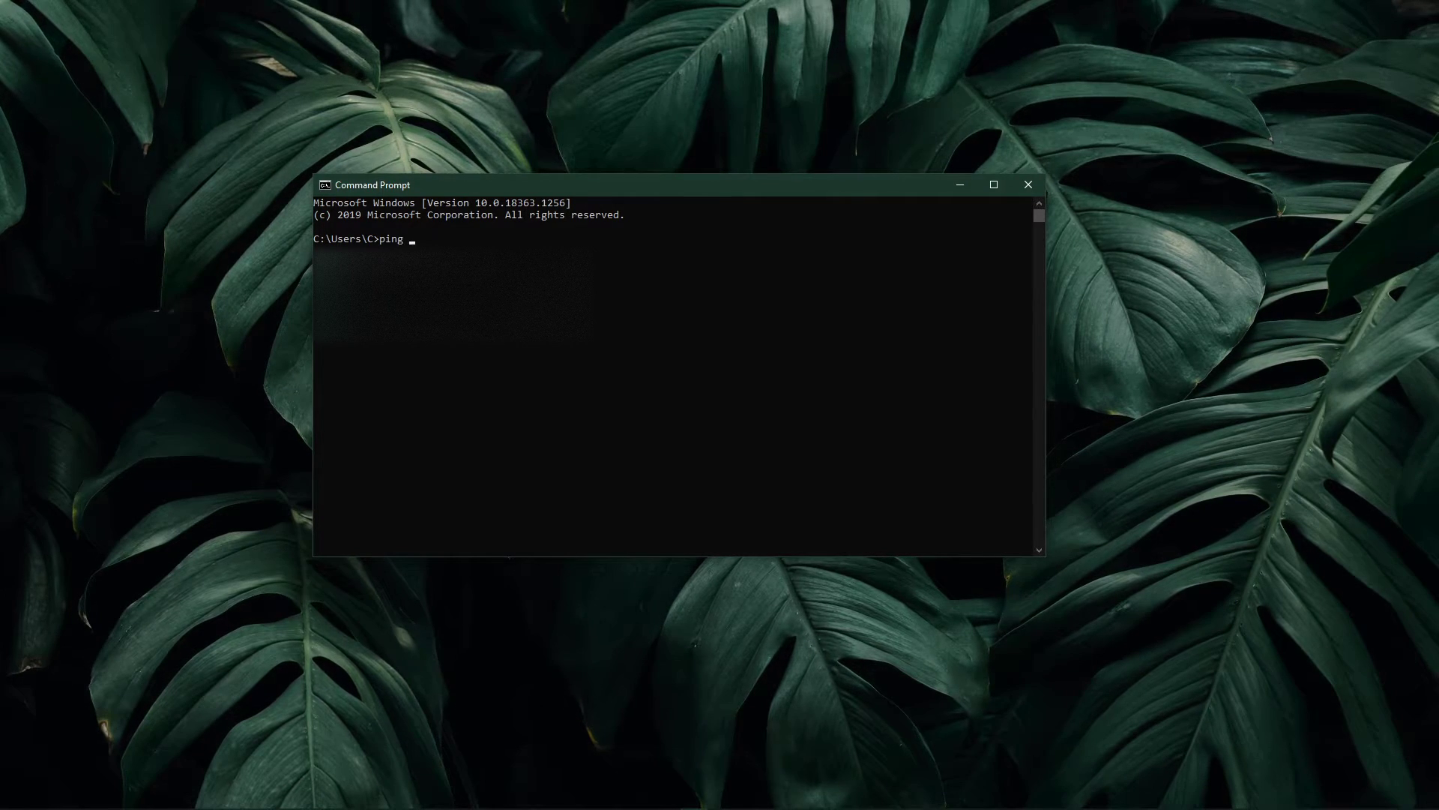
pyautogui.write('google.com')
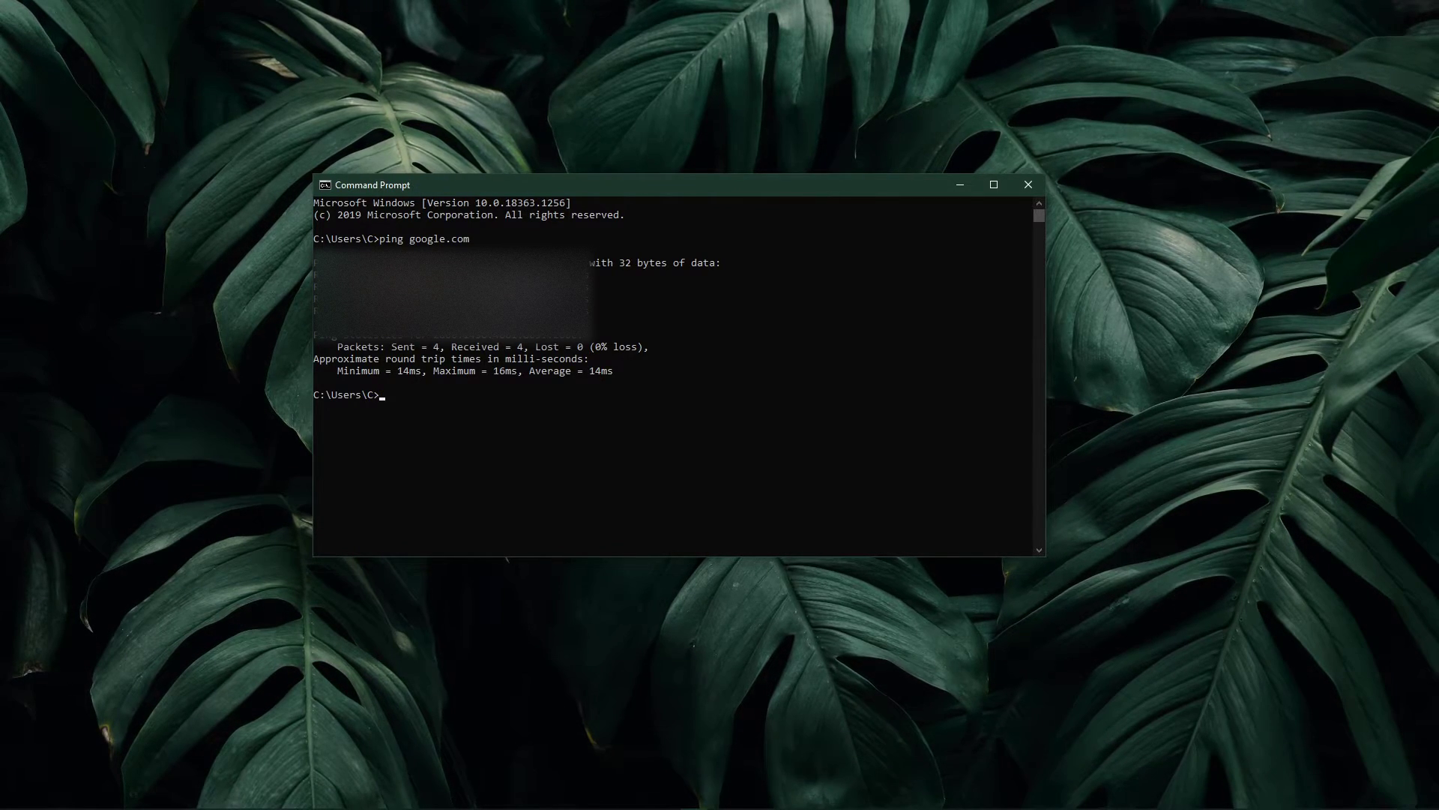
pyautogui.write('ipconfig')
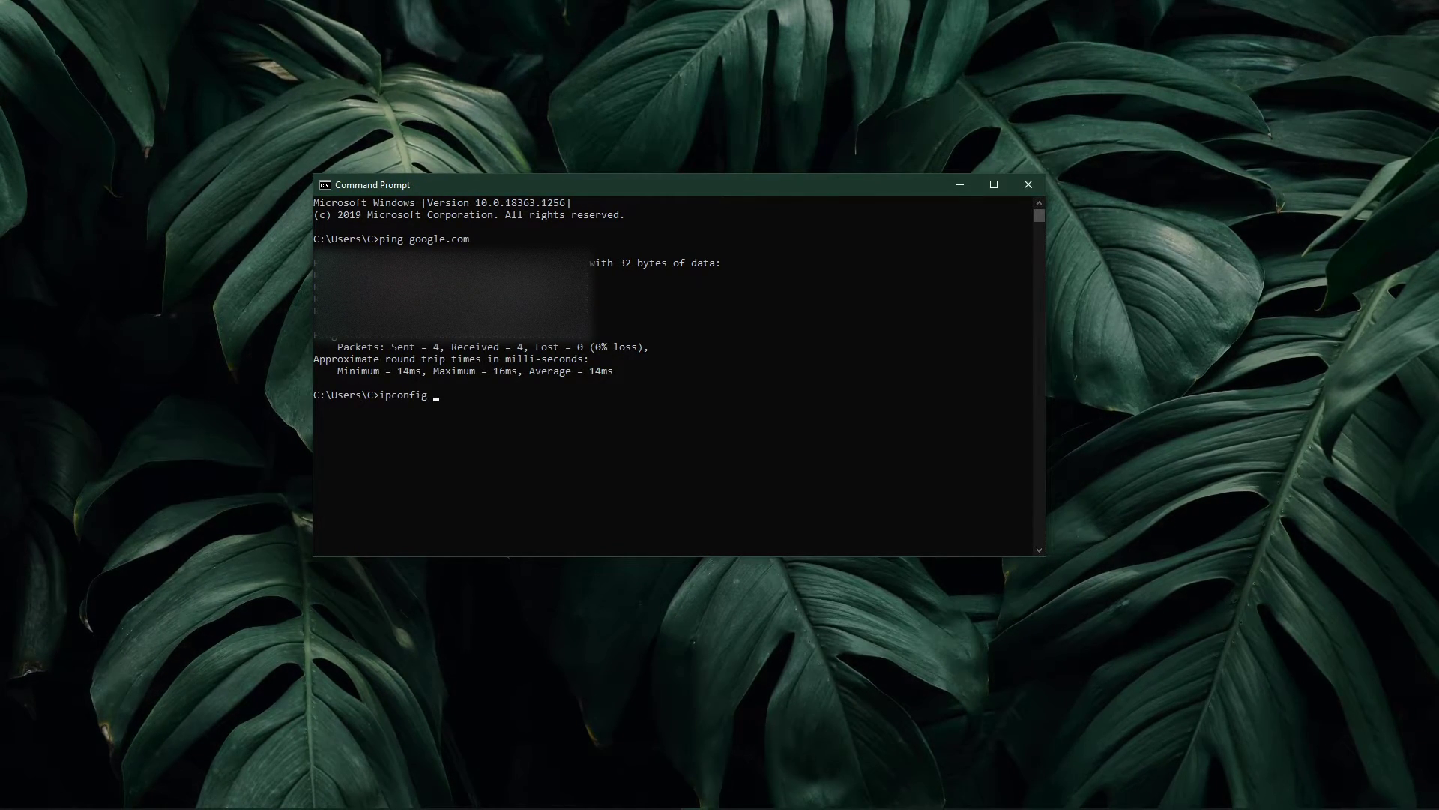
pyautogui.write('/flushdns')
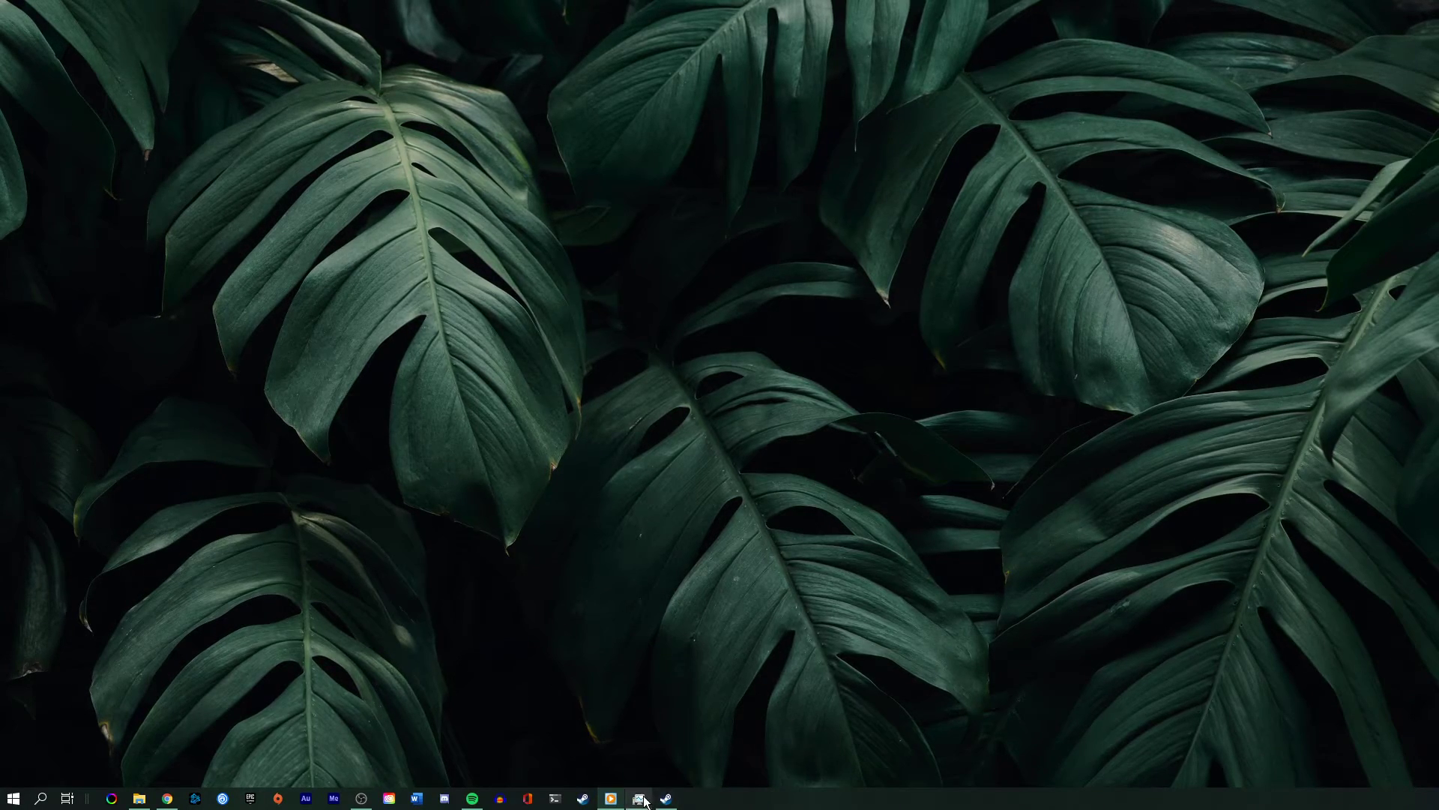
# Launch Task Manager and bring up Resource Monitor from its Performance page.
pyautogui.click(642, 798)
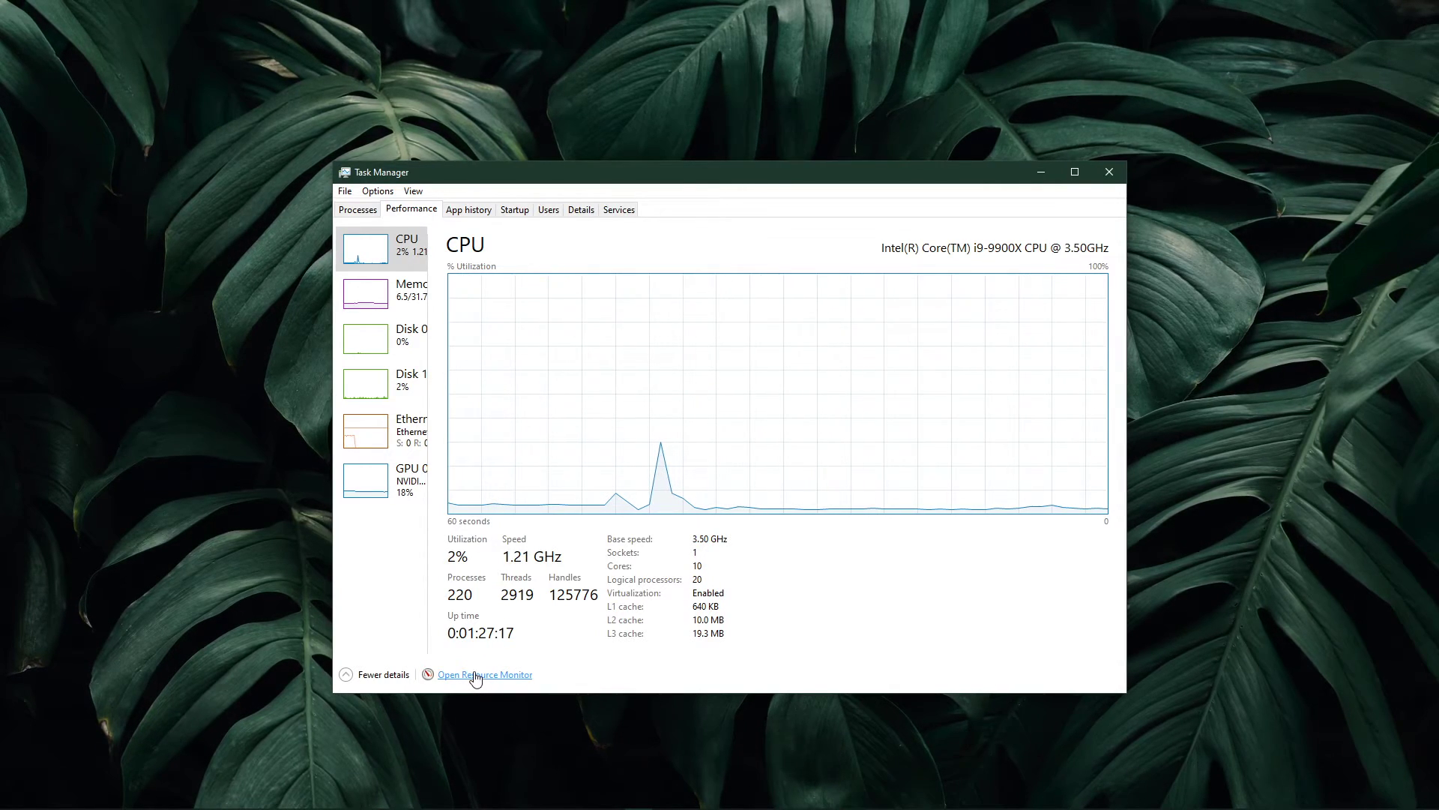
pyautogui.click(484, 673)
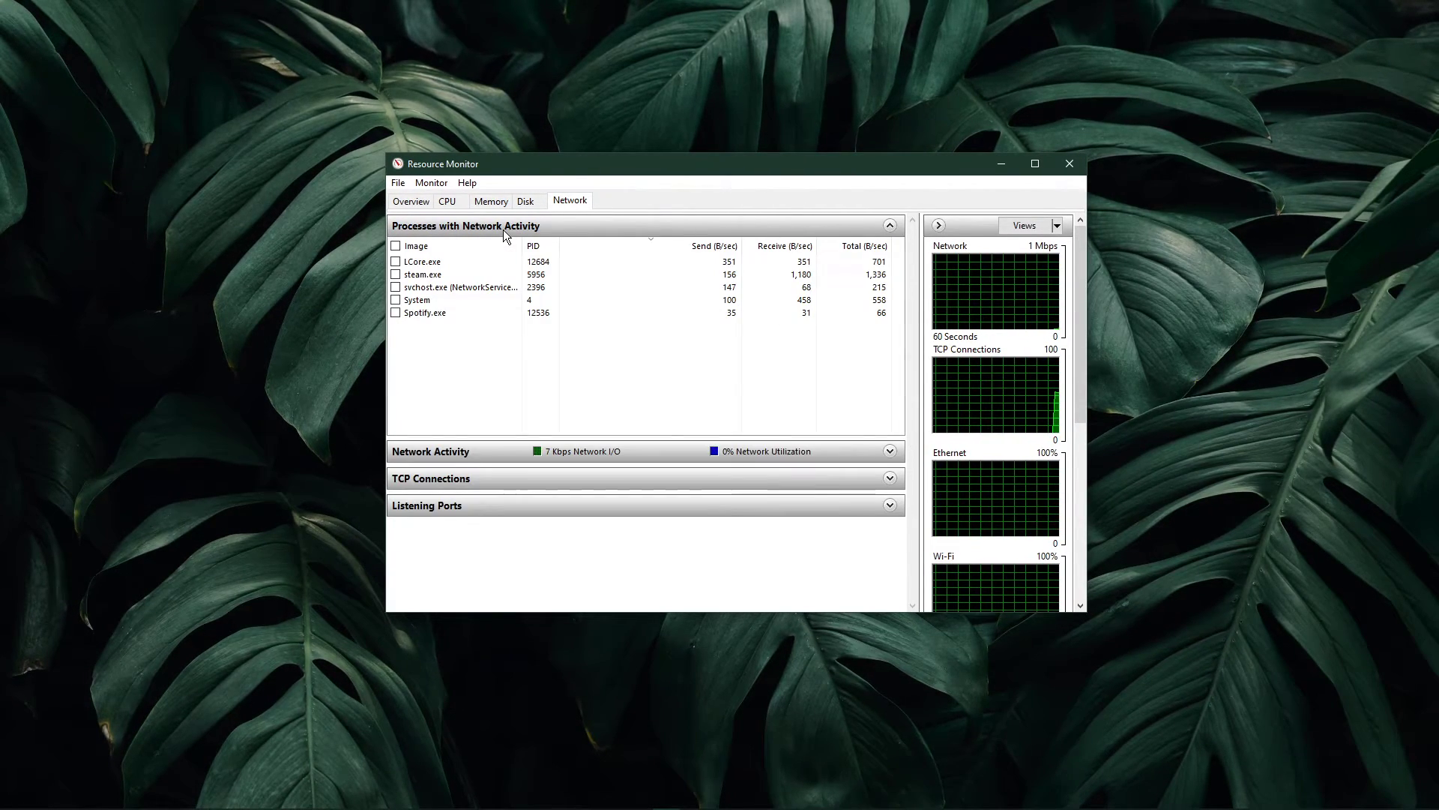
# Inspect the steam.exe and chrome.exe network entries without ending any process.
pyautogui.click(425, 312)
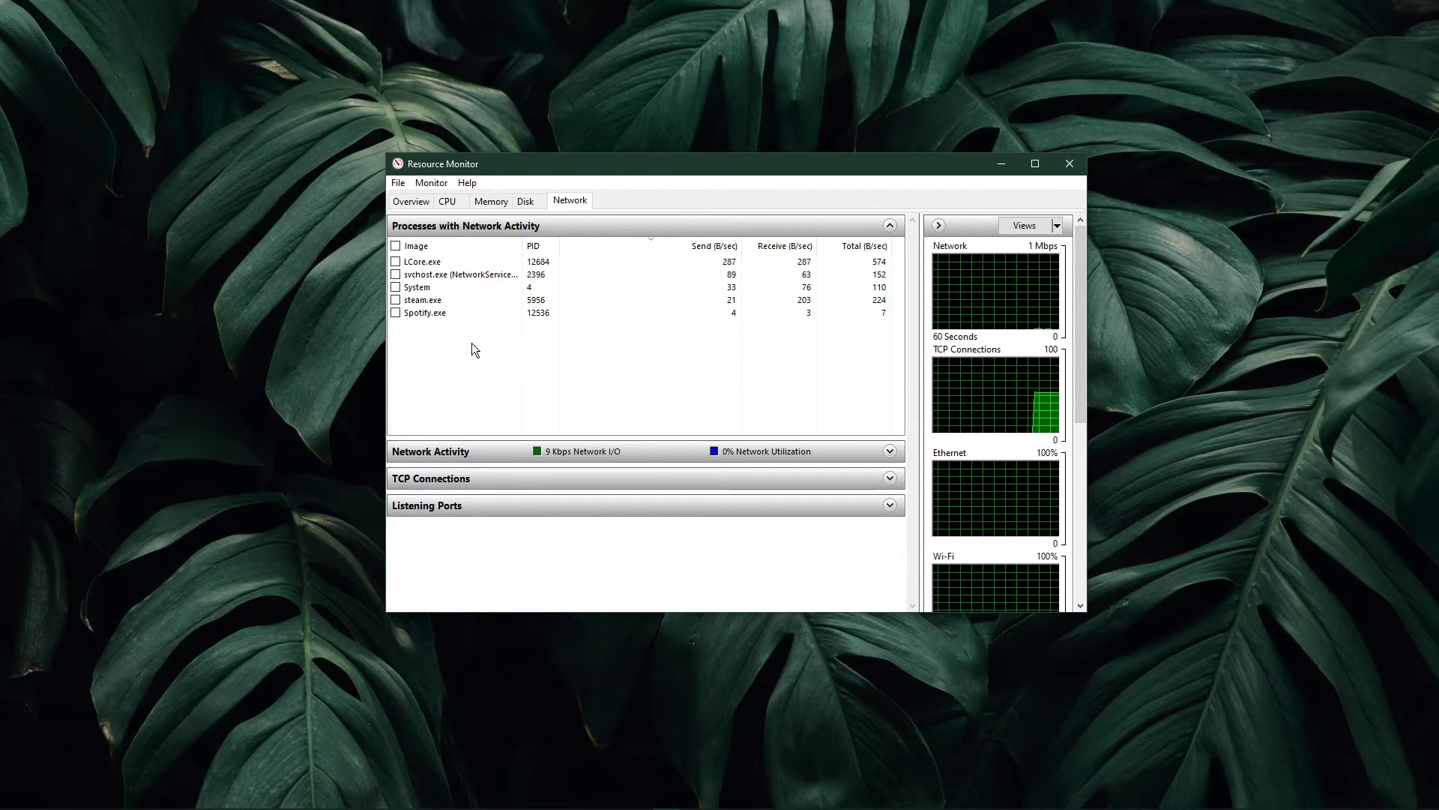
pyautogui.click(423, 300)
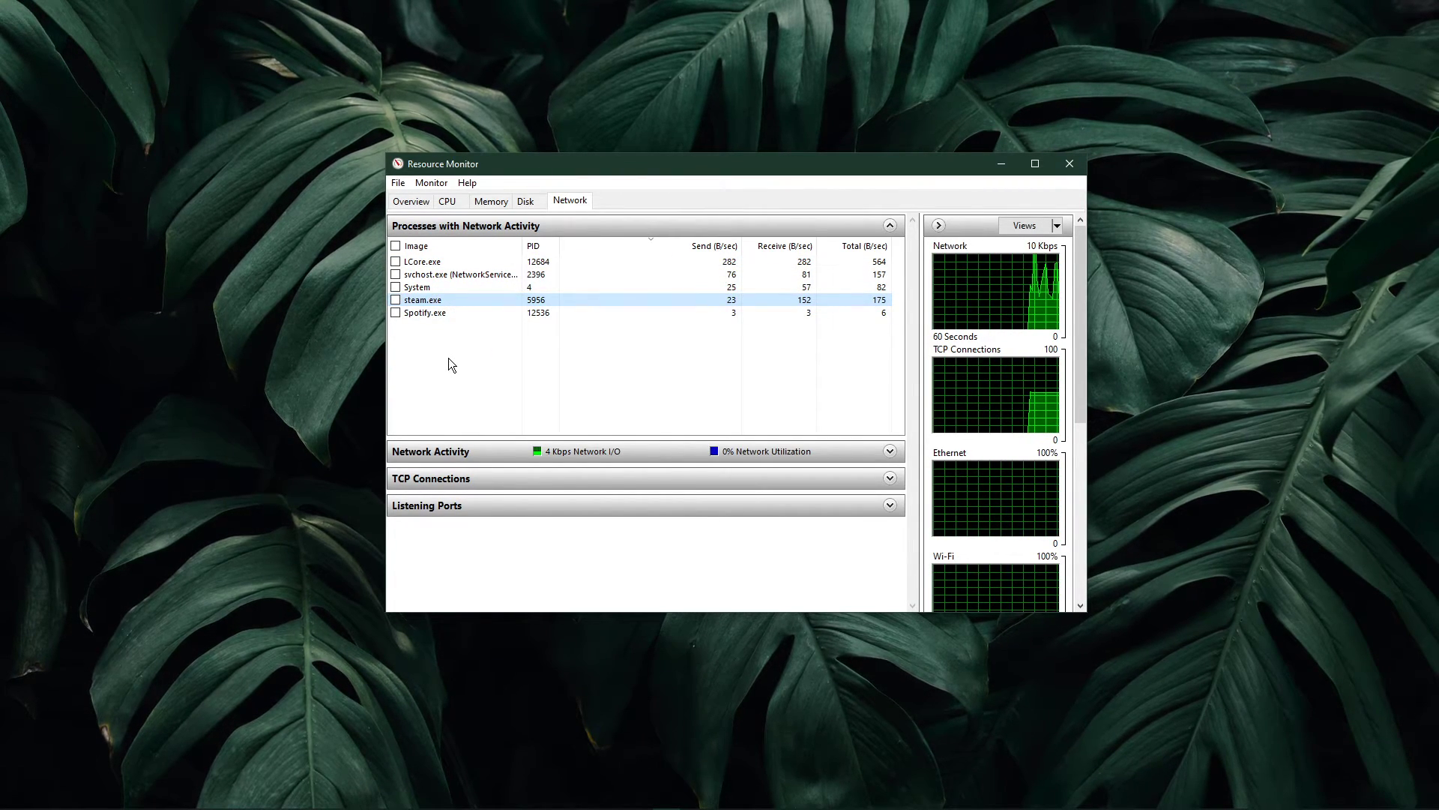
pyautogui.rightClick(423, 300)
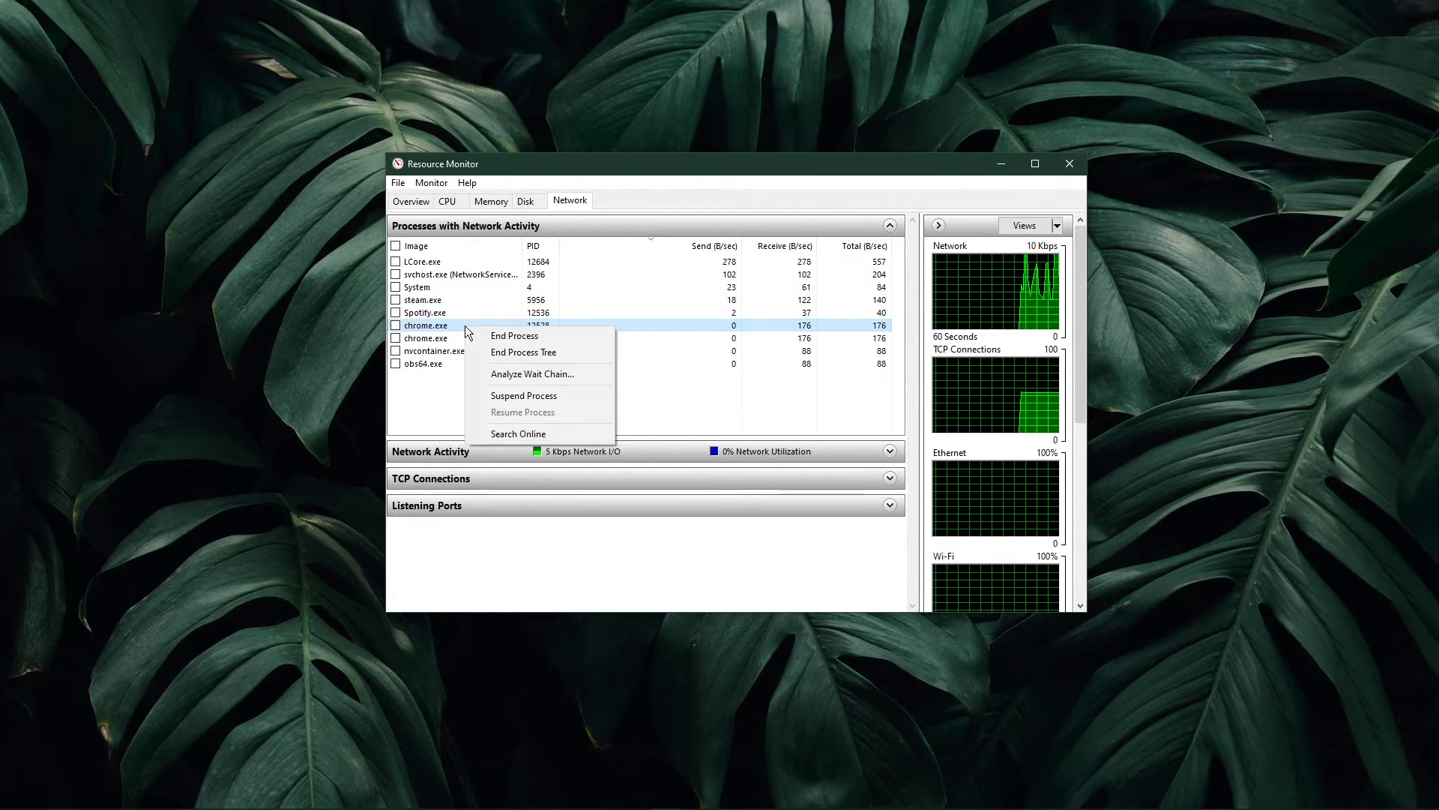
pyautogui.click(424, 312)
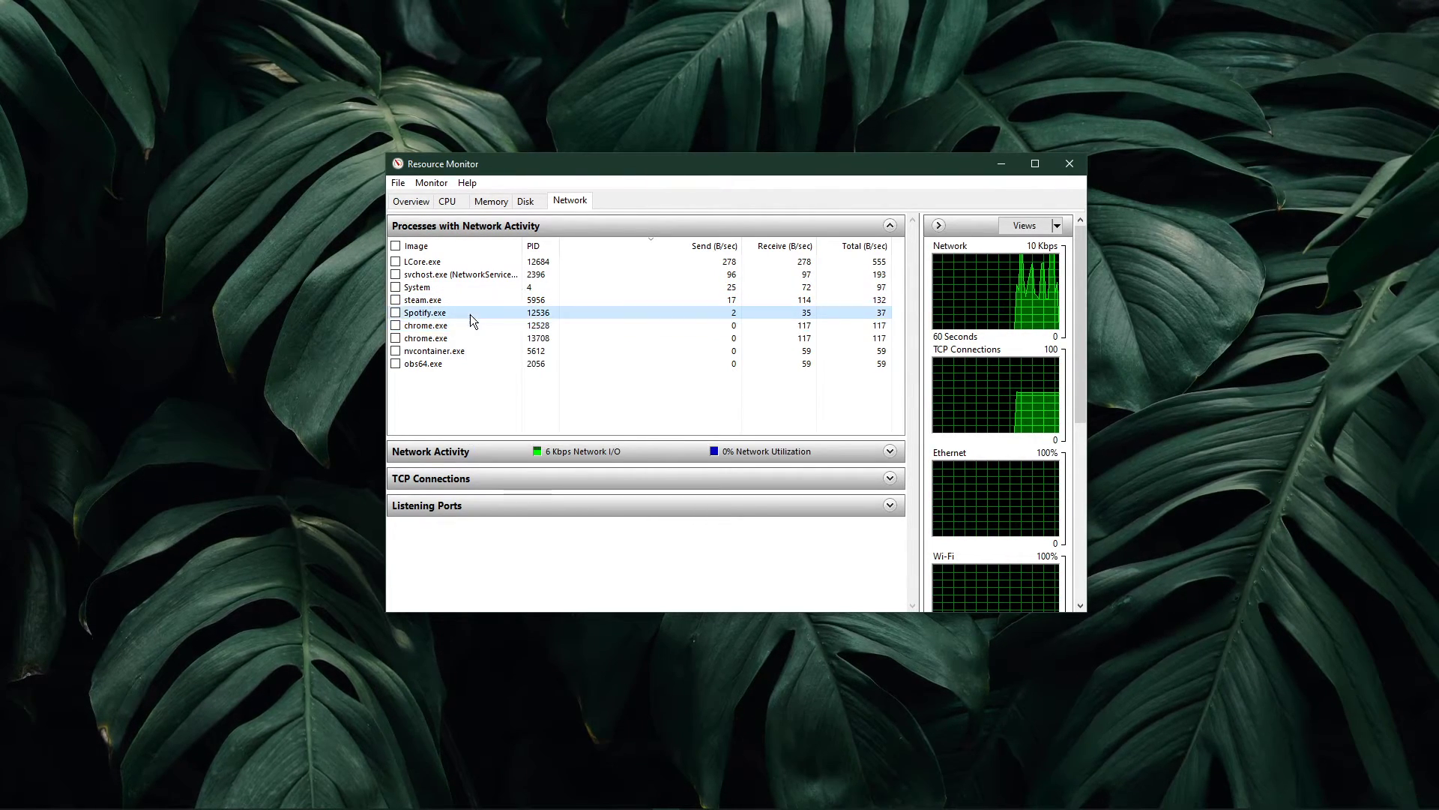
pyautogui.rightClick(423, 312)
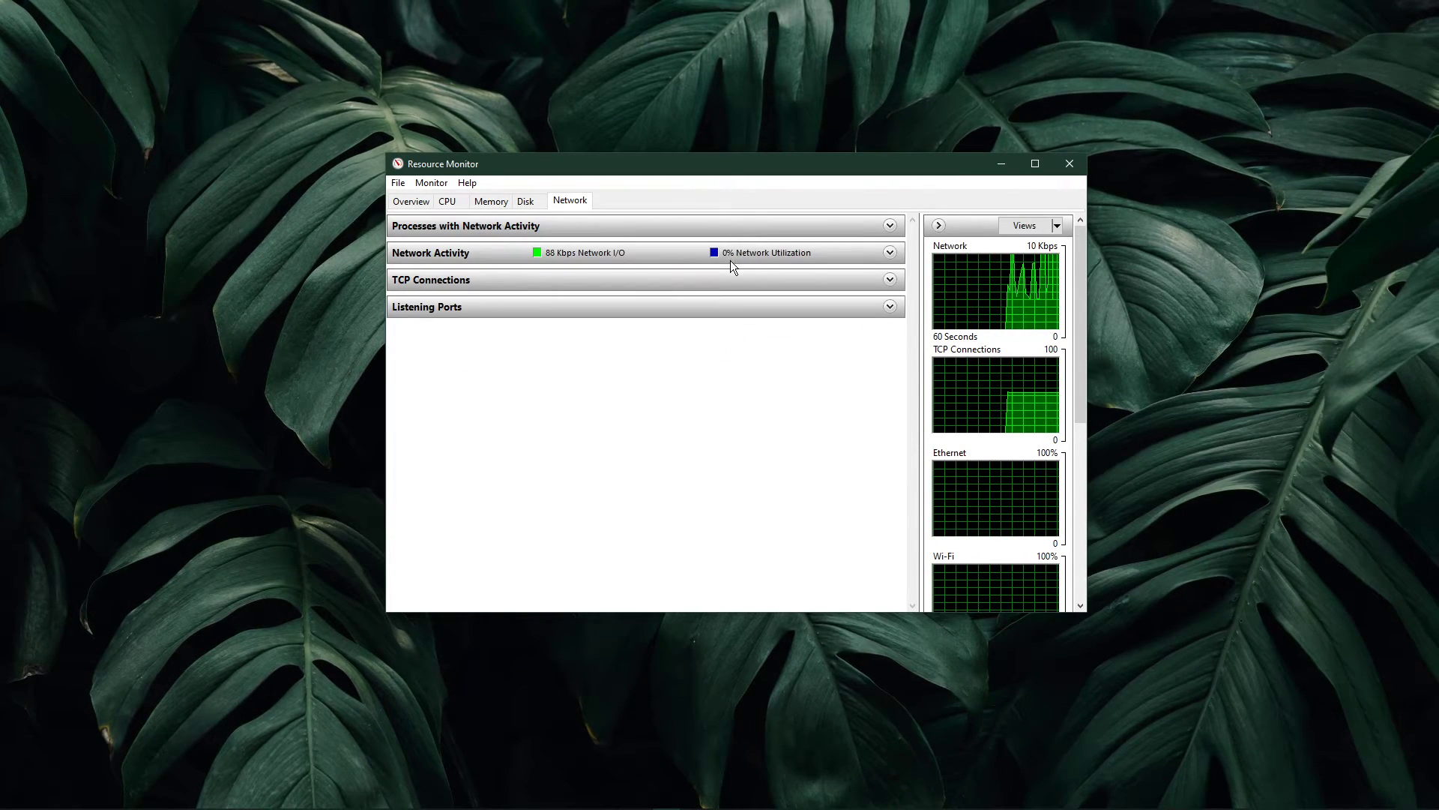
pyautogui.moveTo(787, 267)
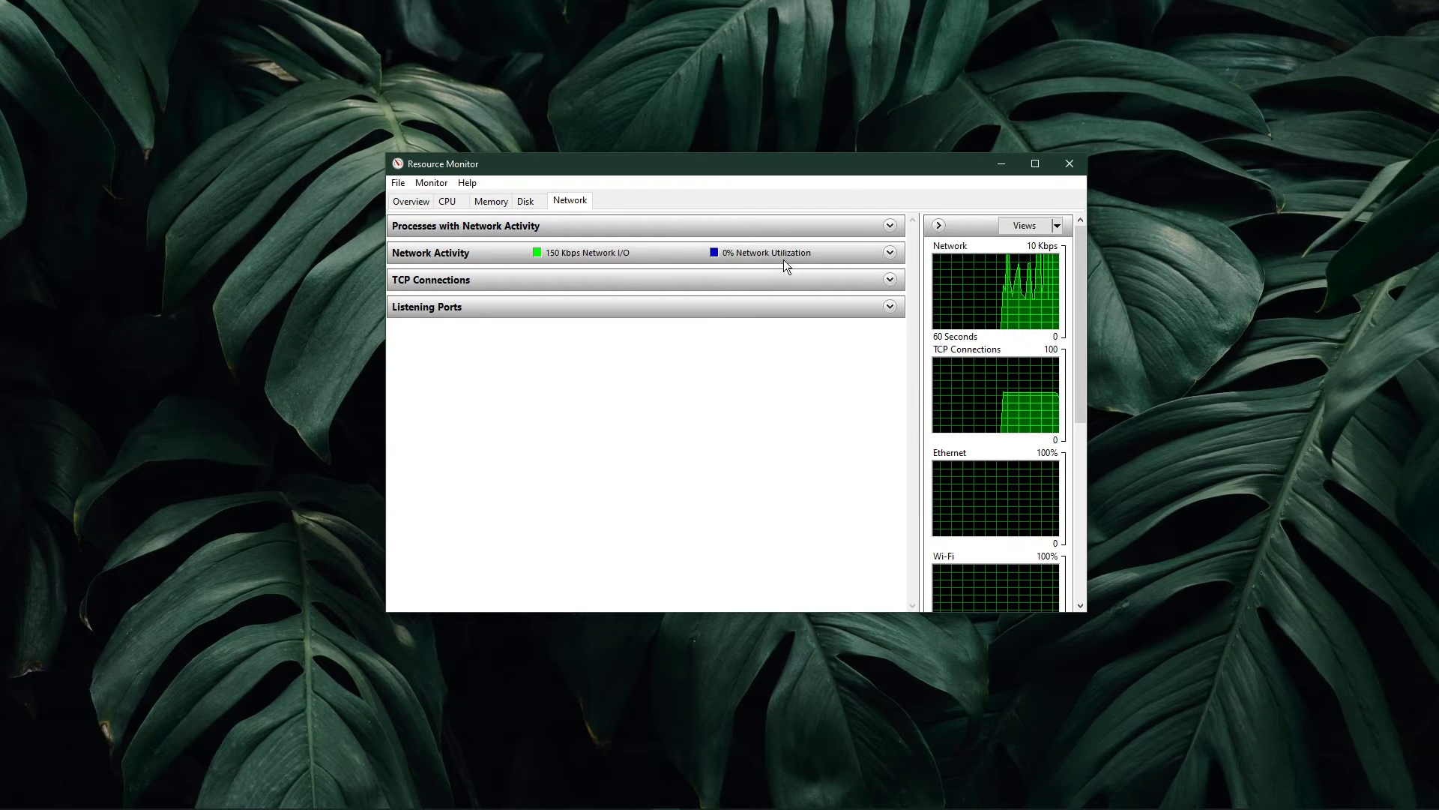
pyautogui.moveTo(1014, 212)
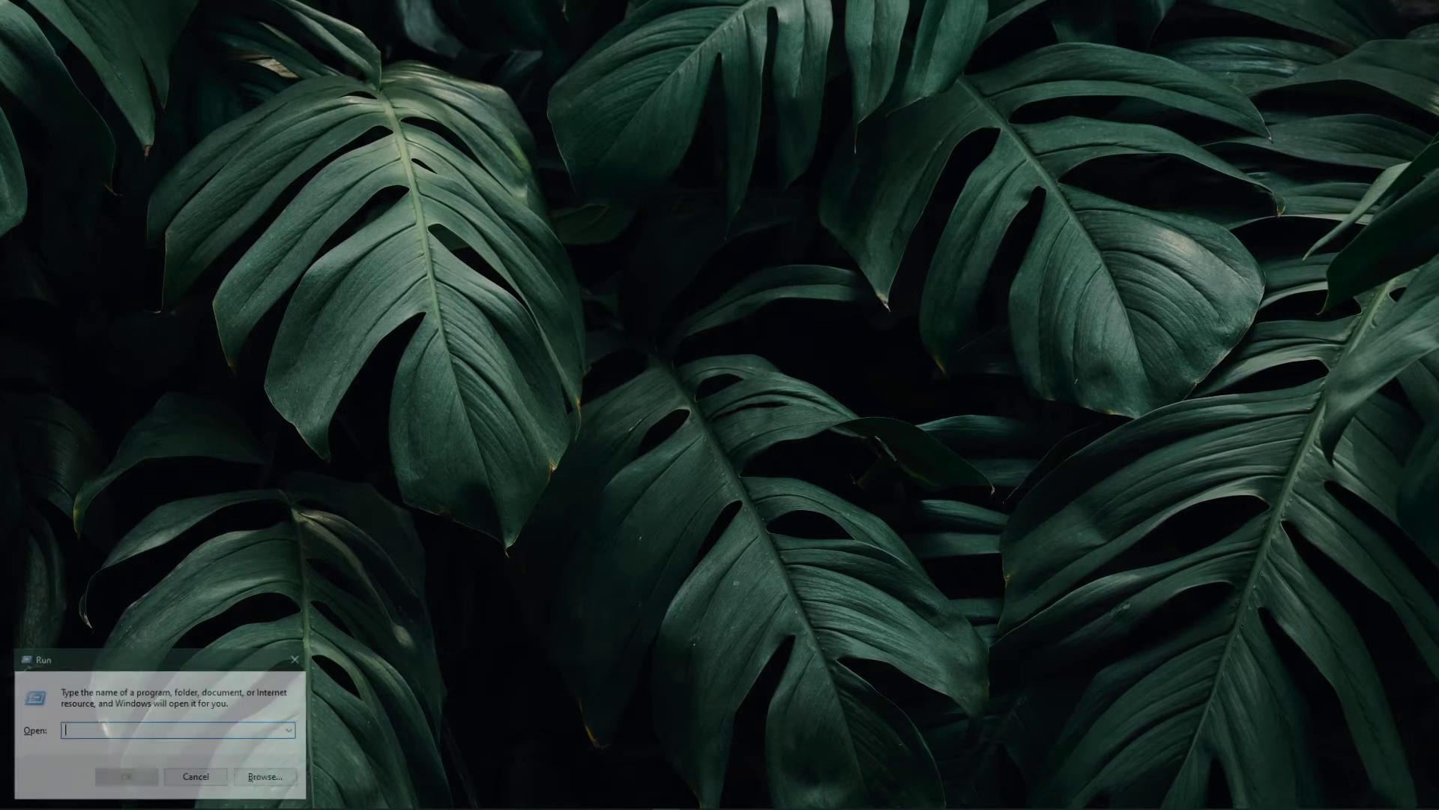
# Launch Control Panel by running the 'control' command.
pyautogui.write('control')
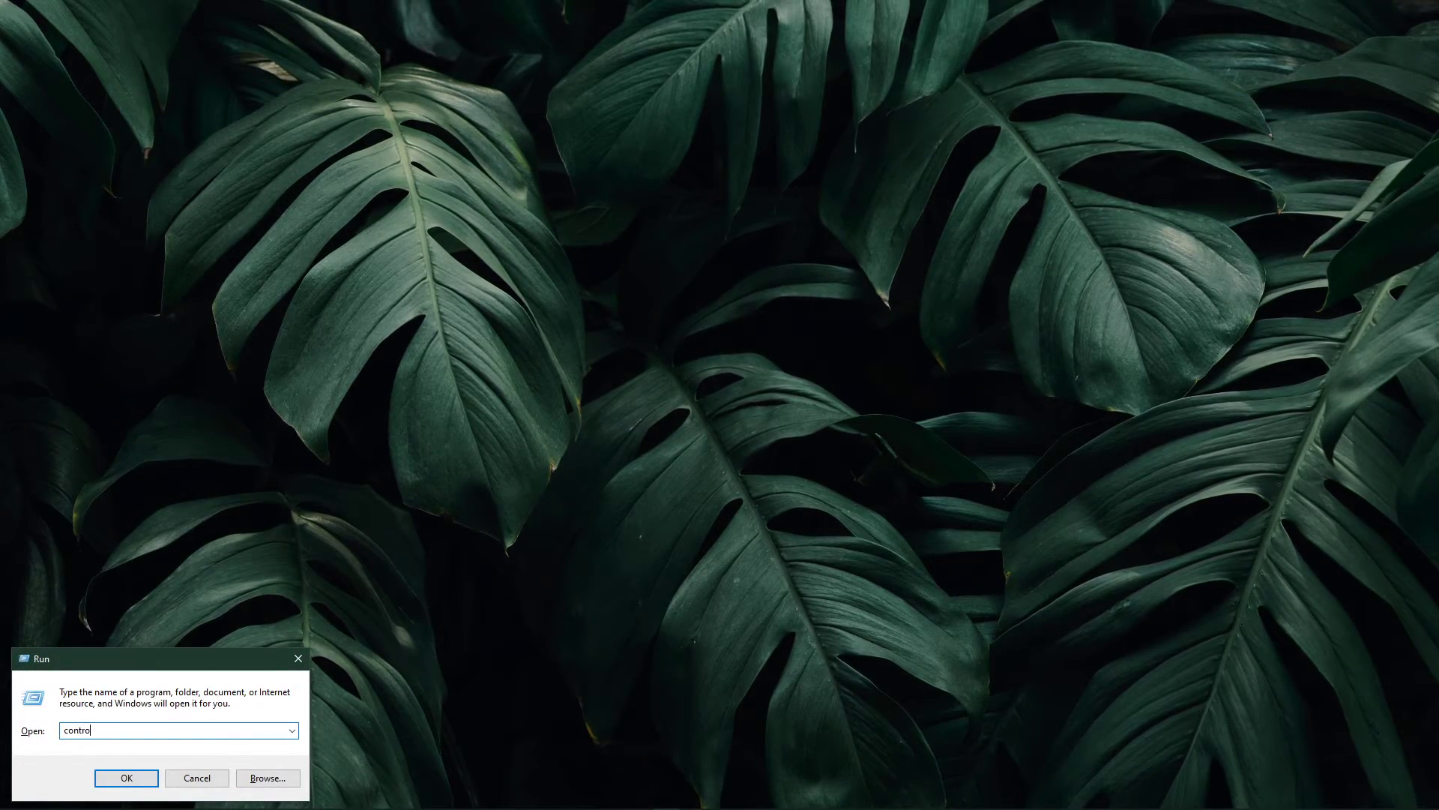
pyautogui.click(126, 778)
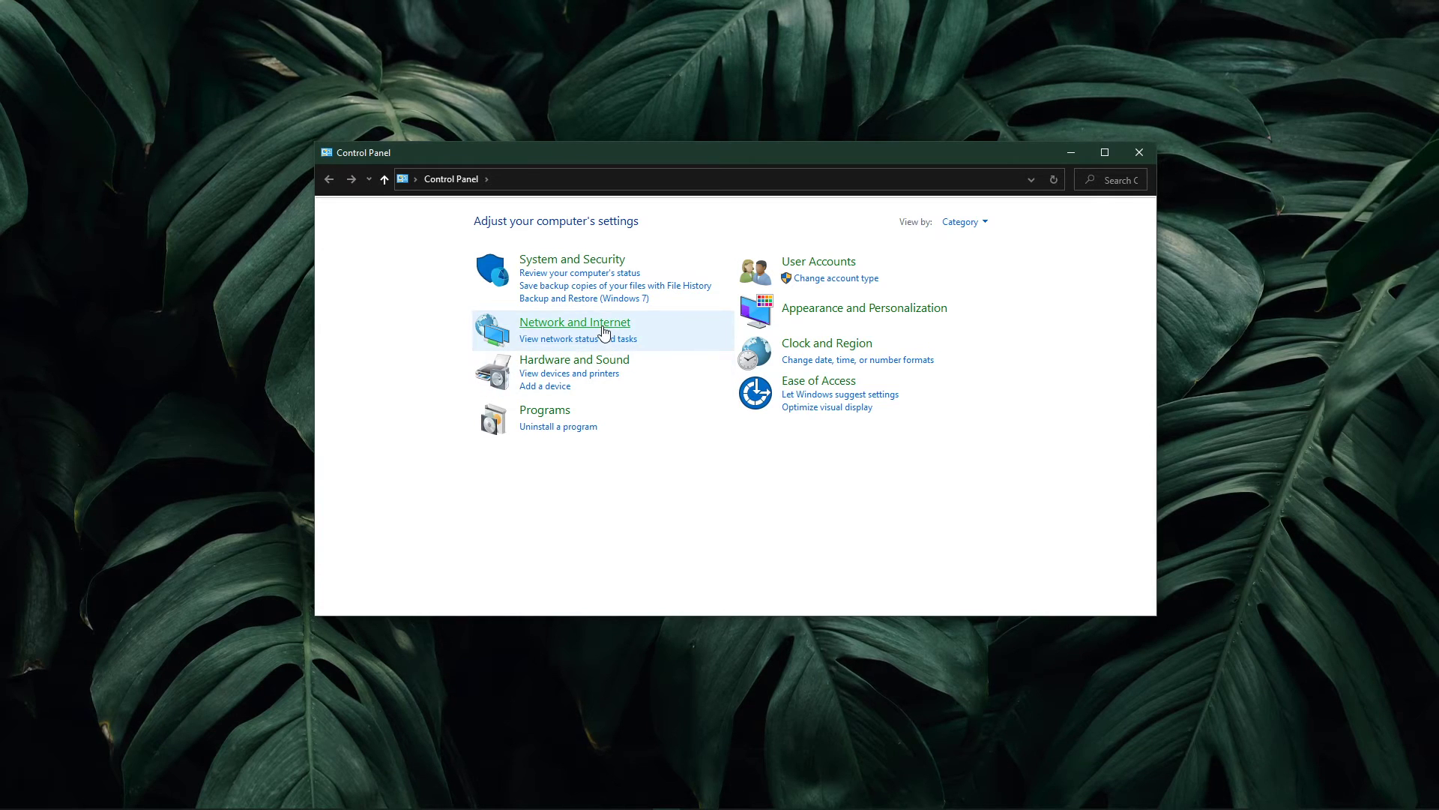
# Reach Network and Sharing Center and show the Ethernet connection status (1.0 Gbps).
pyautogui.click(574, 321)
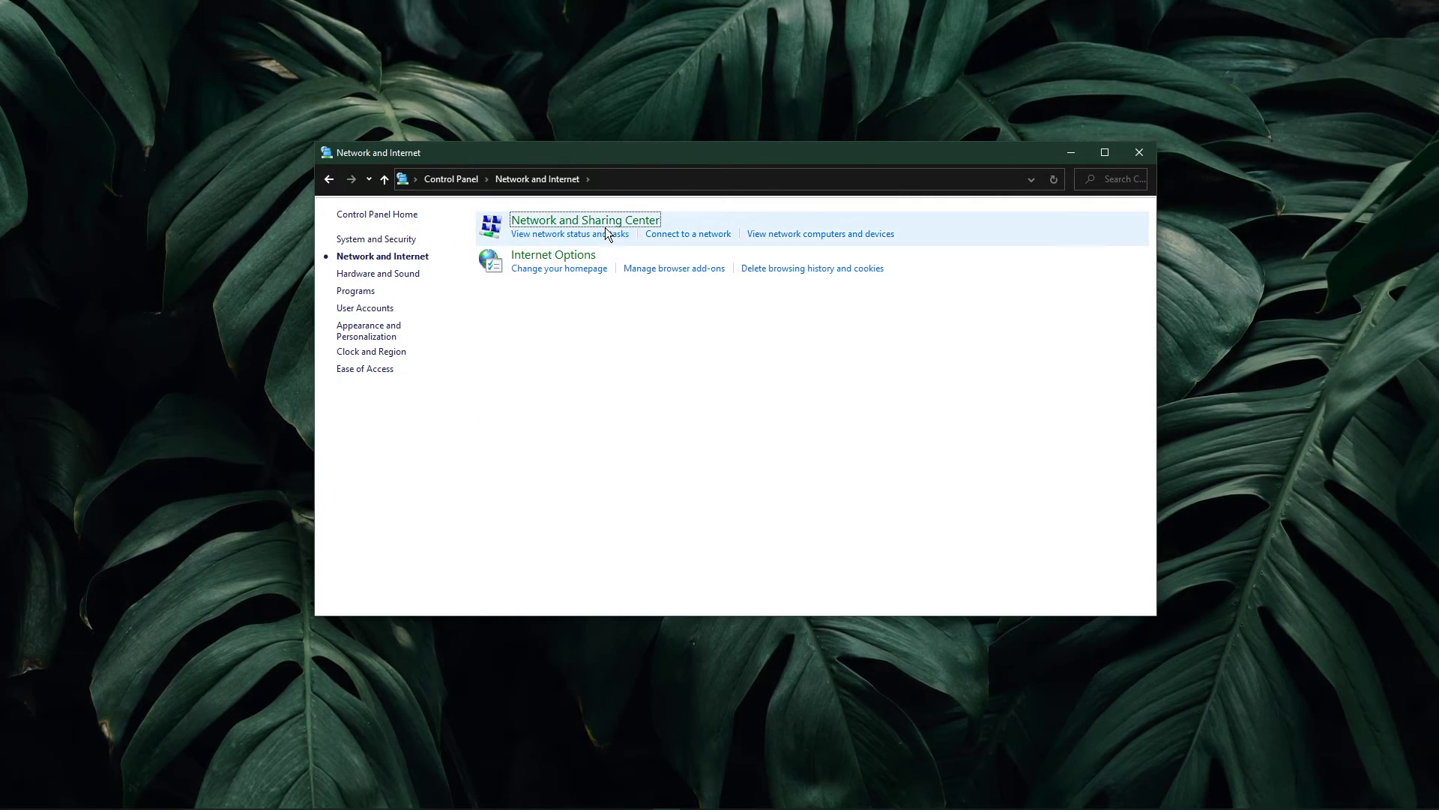
pyautogui.click(585, 219)
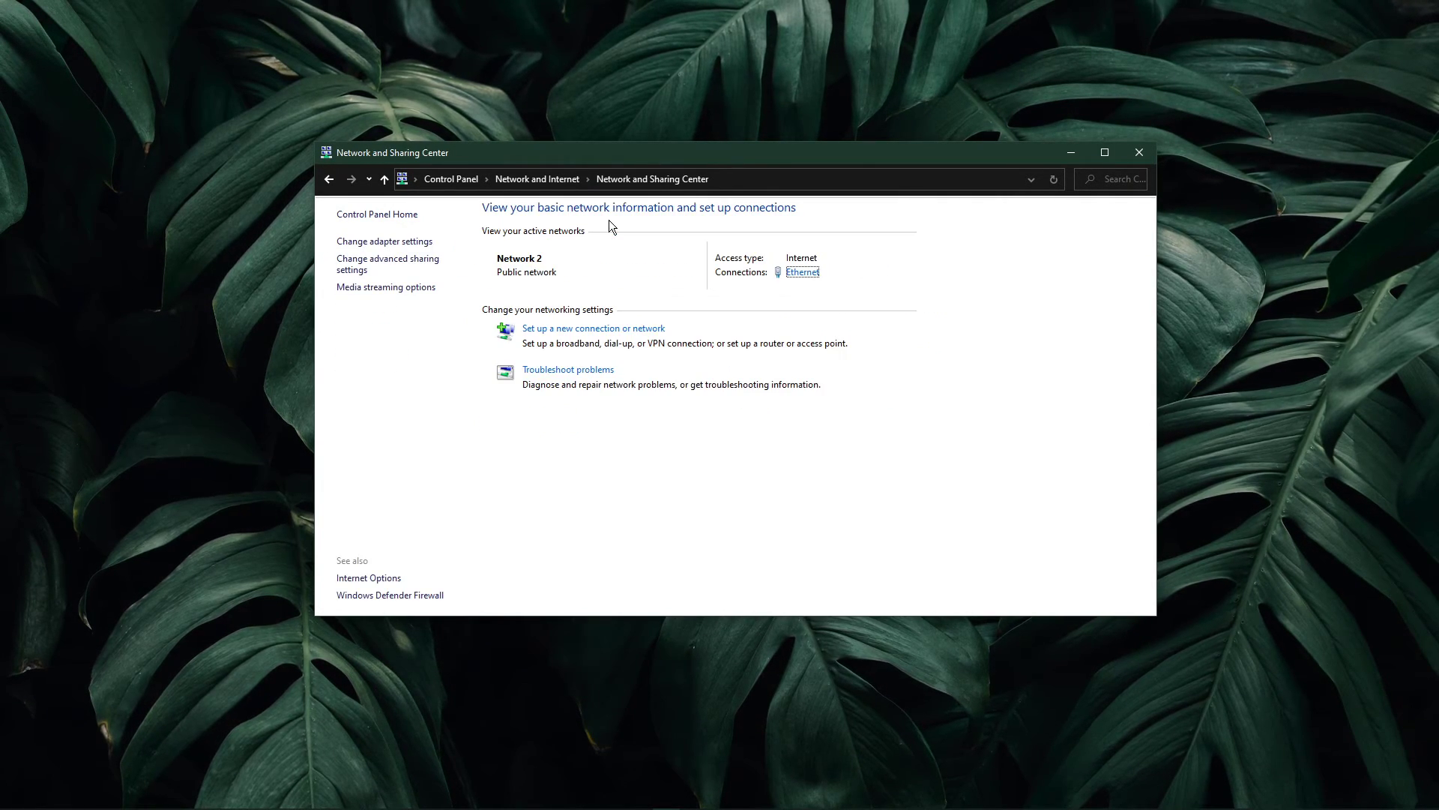
pyautogui.click(801, 271)
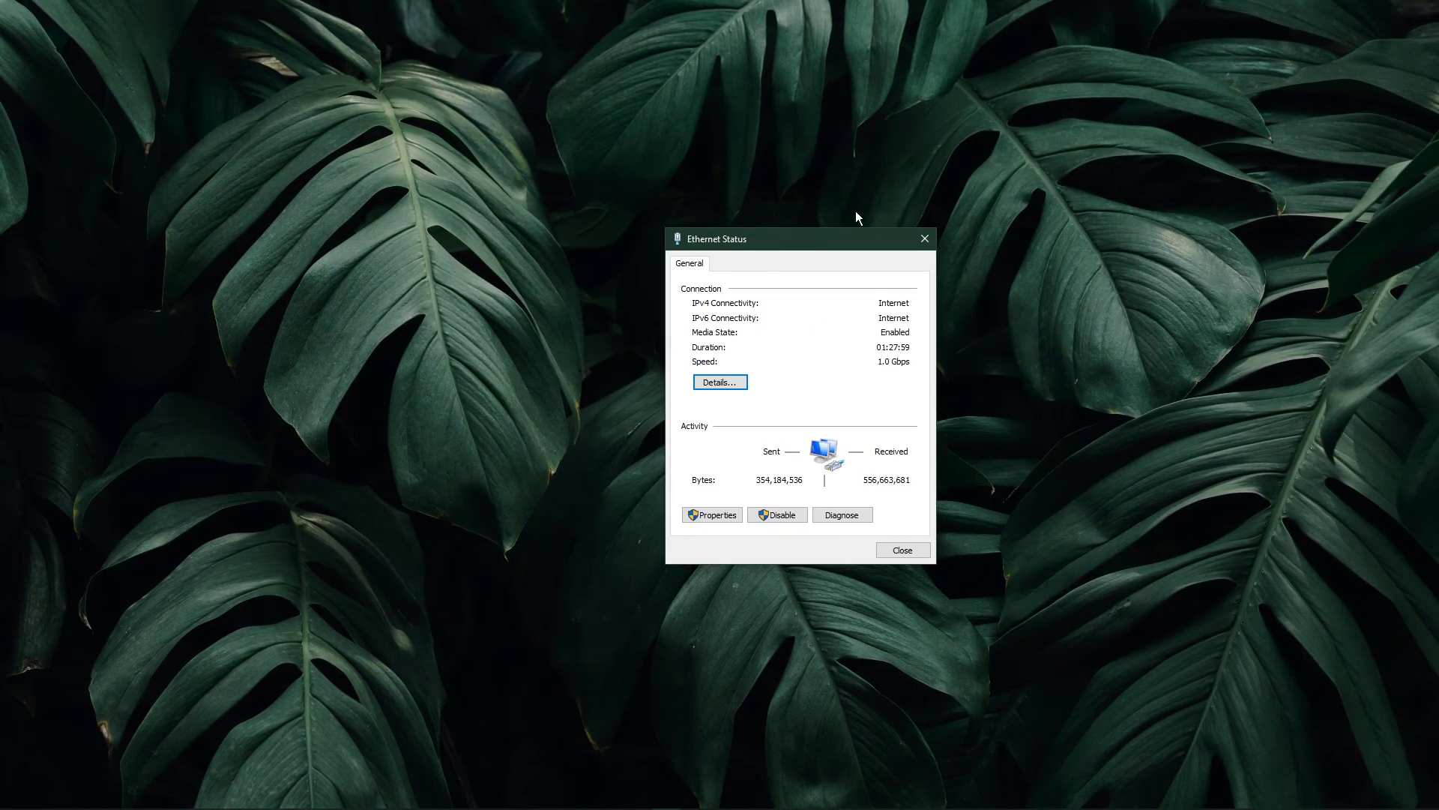
# Set the Ethernet IPv4 DNS servers to 8.8.8.8 and 8.8.4.4 and confirm.
pyautogui.moveTo(799, 238); pyautogui.dragTo(705, 226)
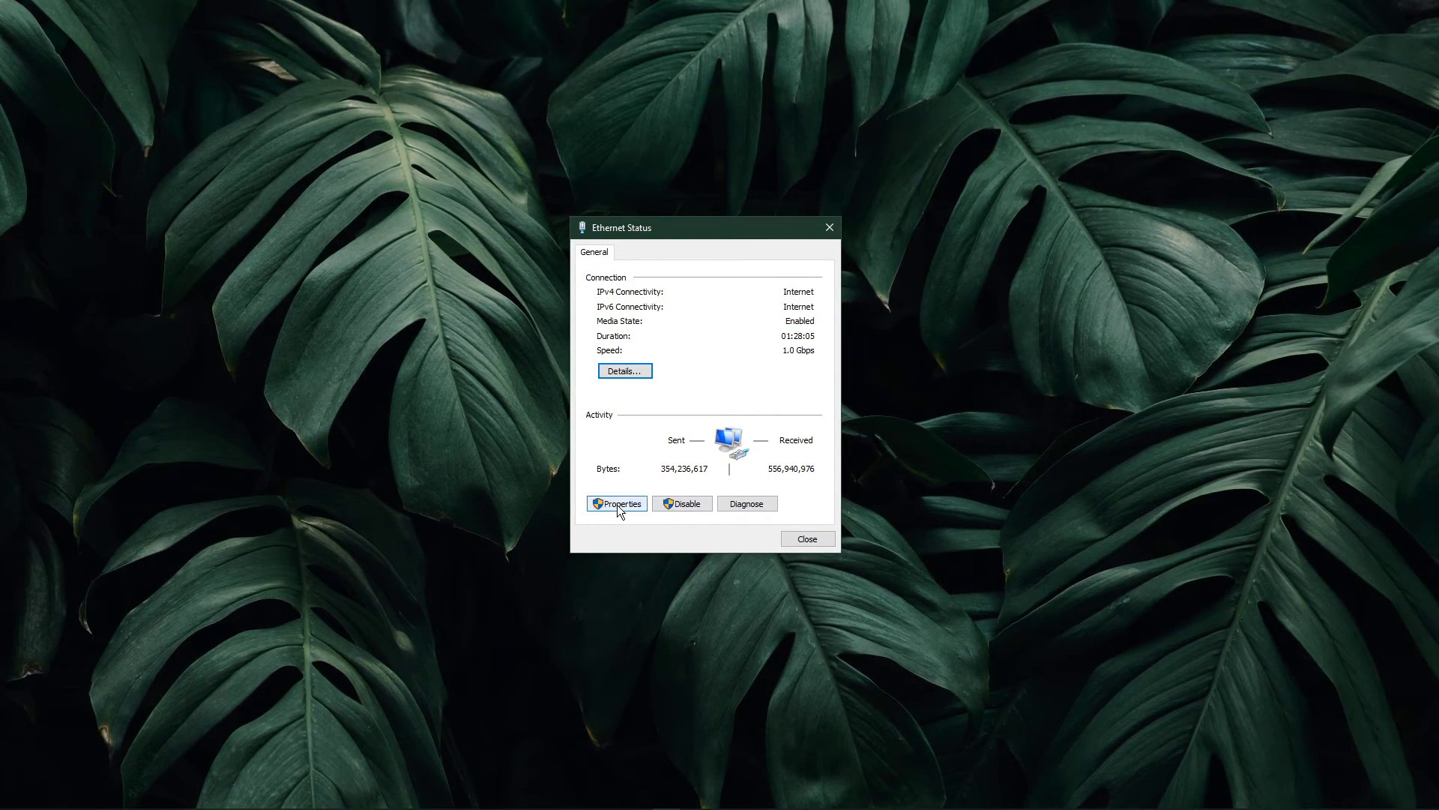
pyautogui.click(616, 503)
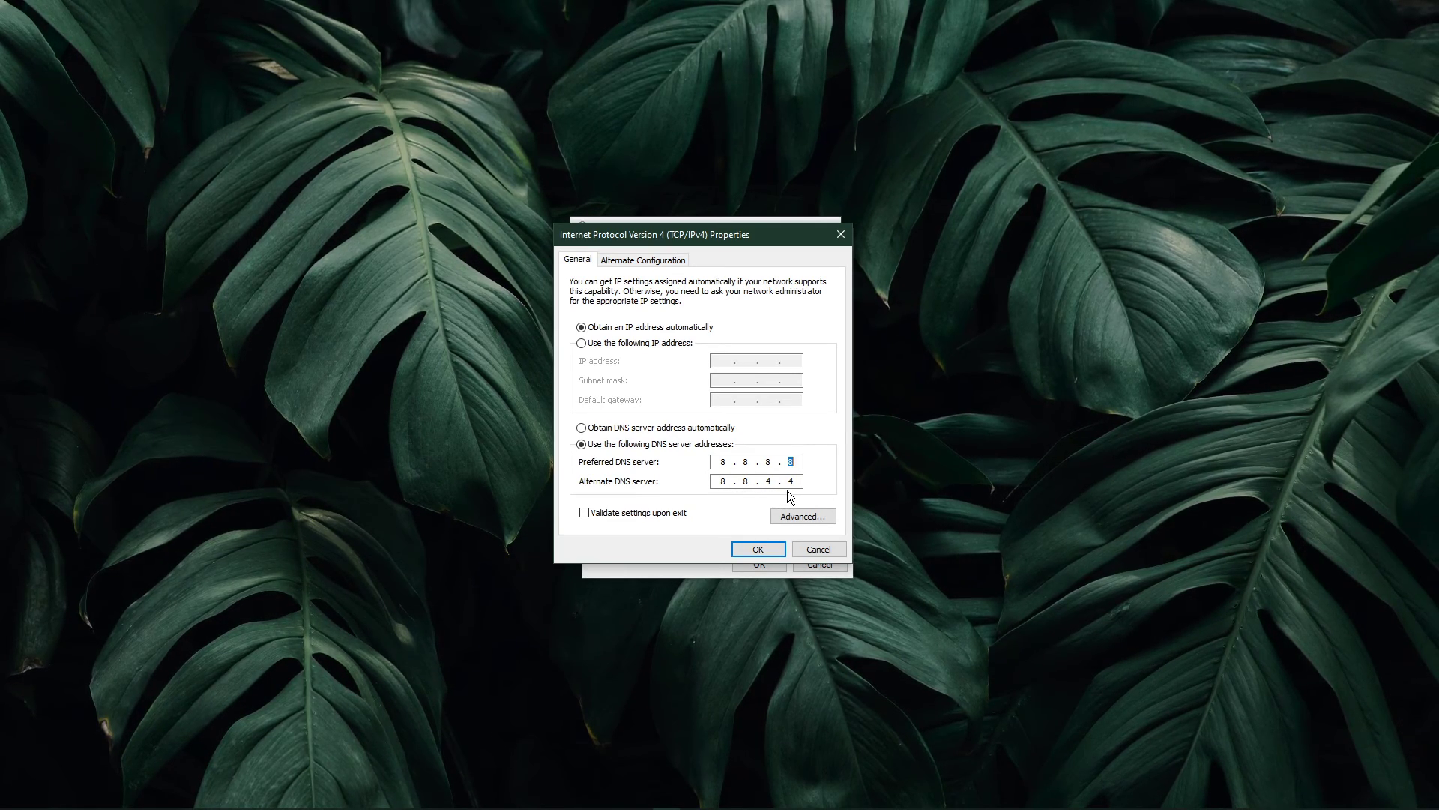
pyautogui.click(757, 549)
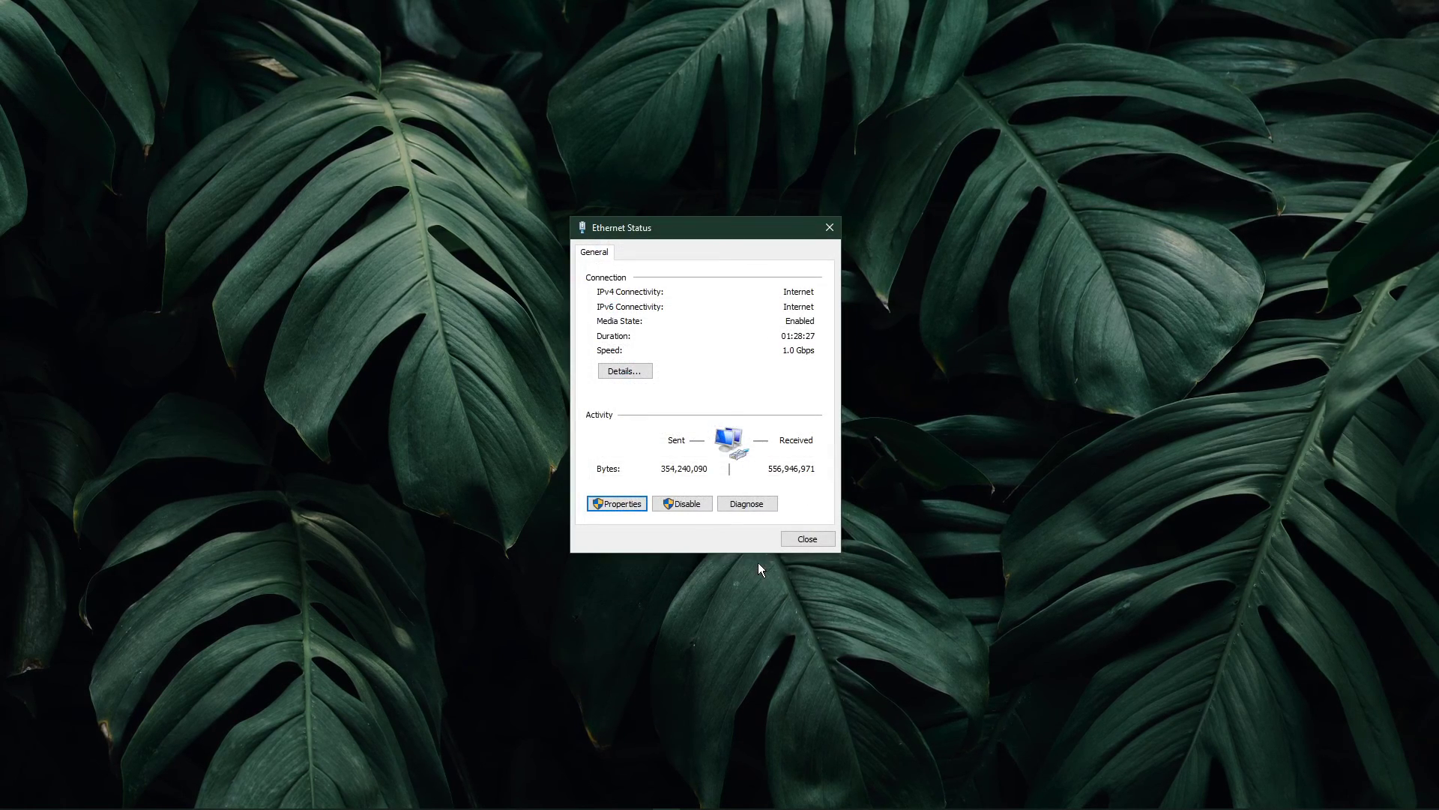